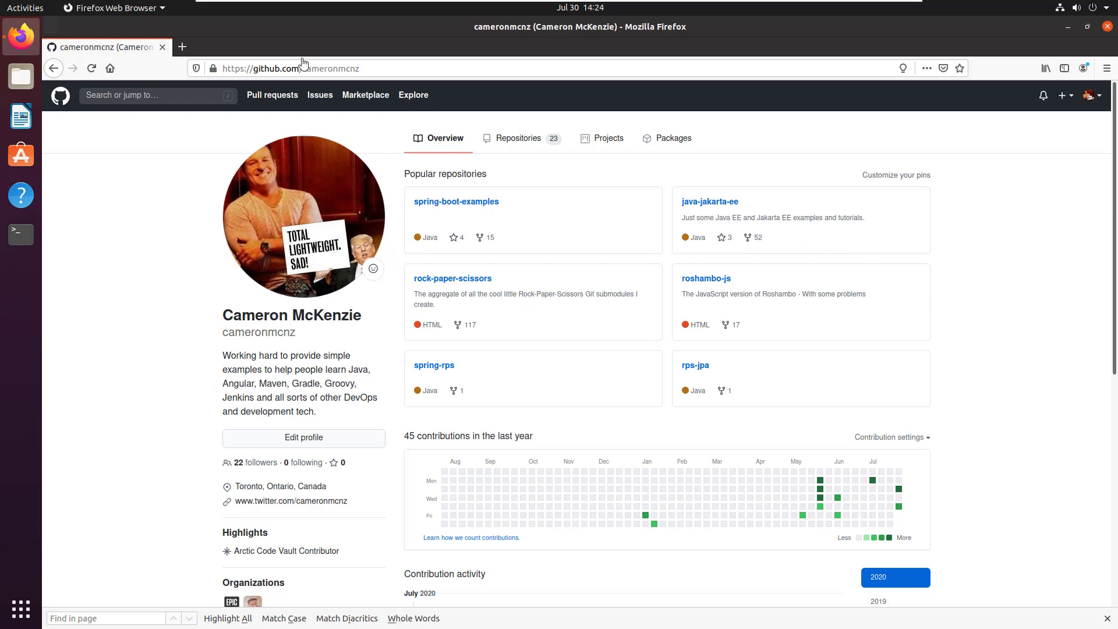
Step: Show the account's Repositories list with github-made-easy at the top
left_click(306, 68)
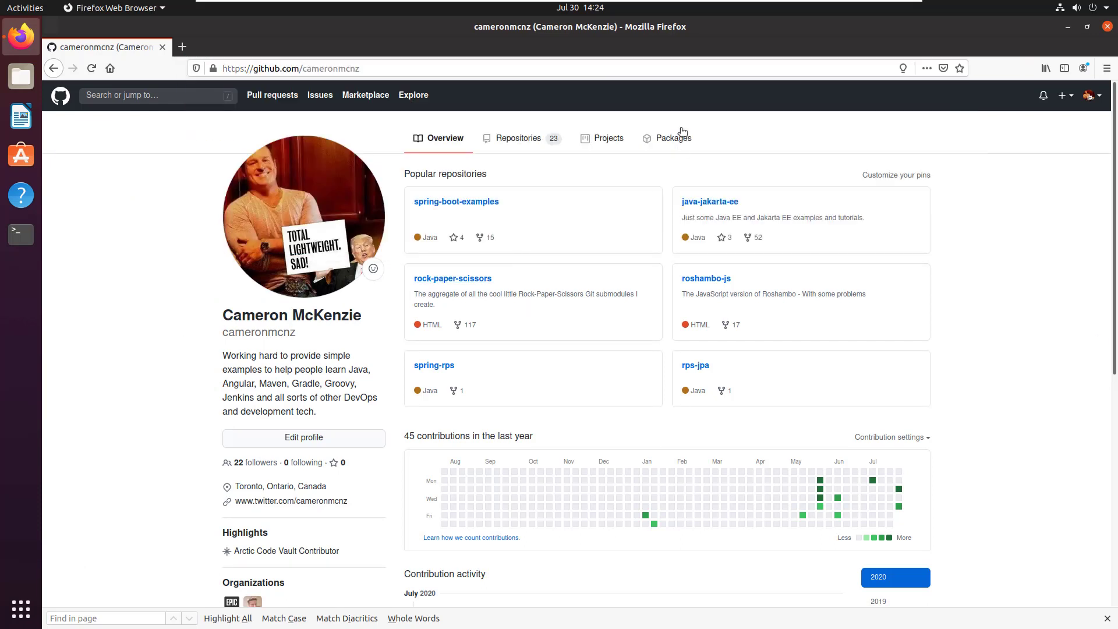
left_click(517, 138)
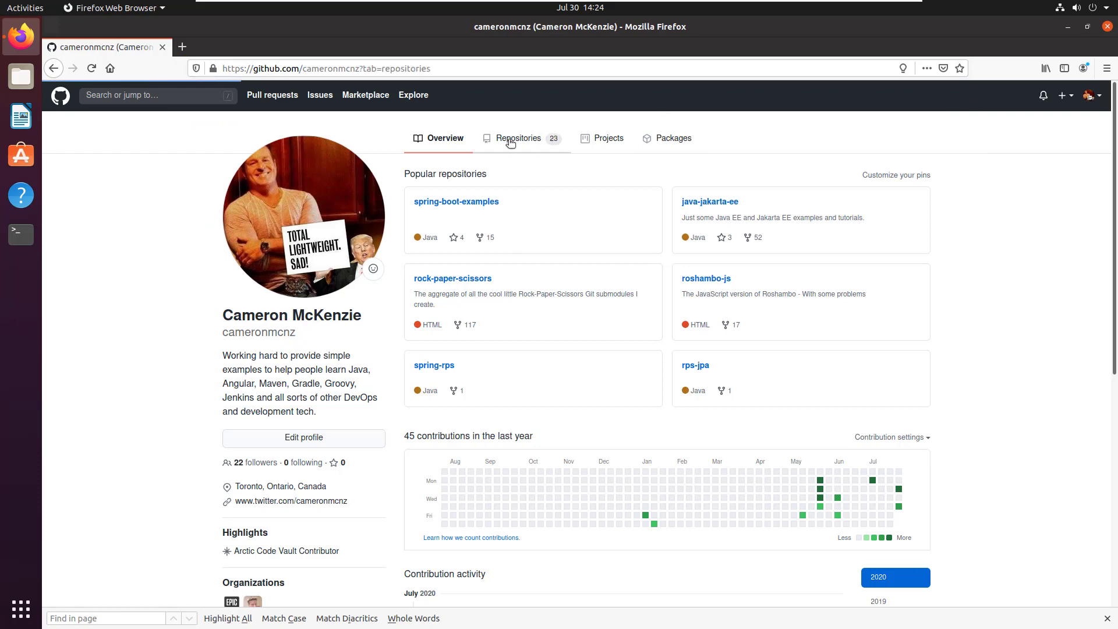
left_click(517, 137)
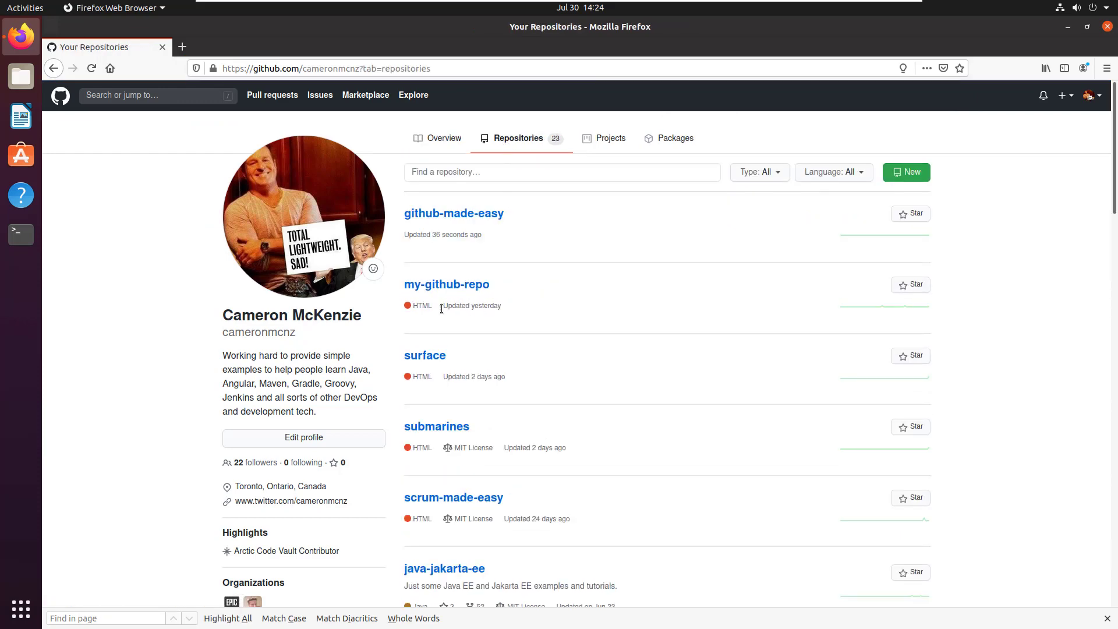
mouse_move(453, 213)
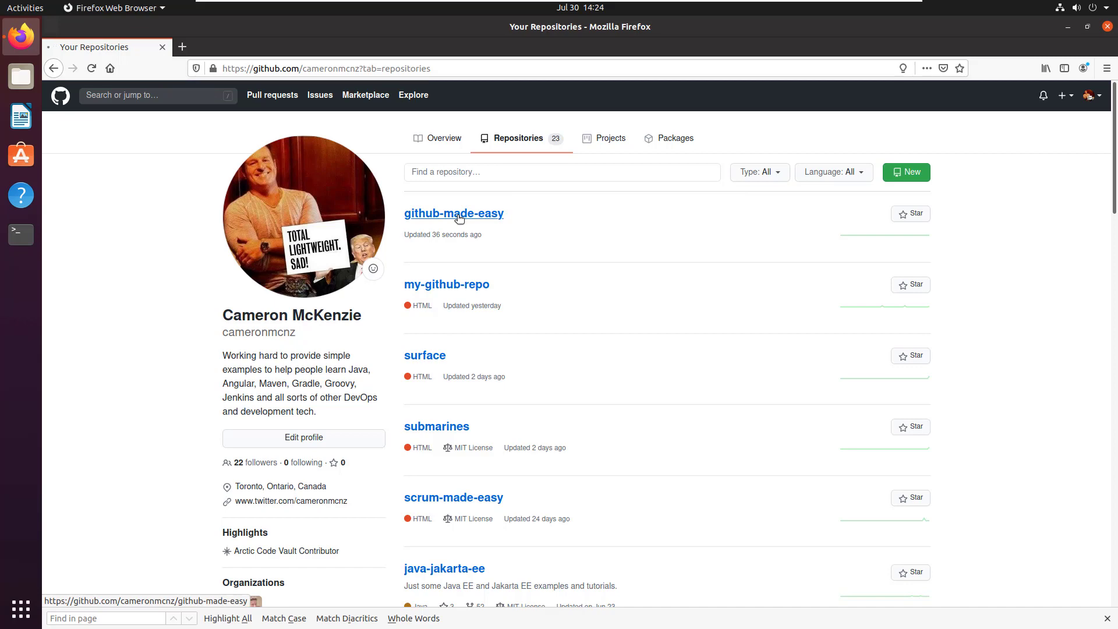
Step: Reveal github-made-easy's HTTPS clone address and bring up a Terminal window
left_click(453, 213)
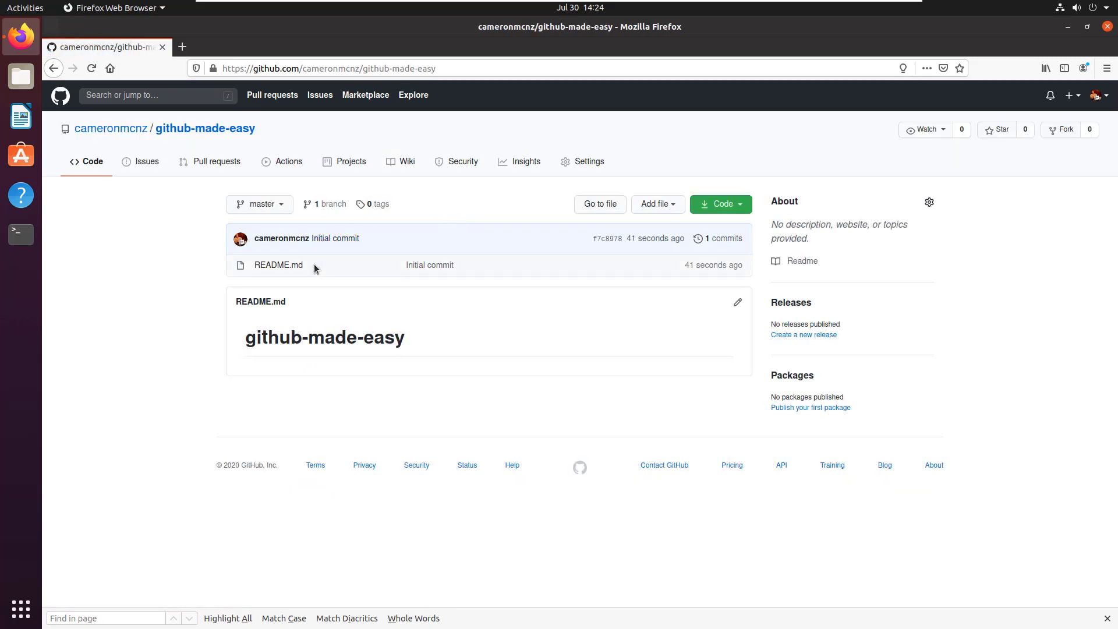
double_click(279, 264)
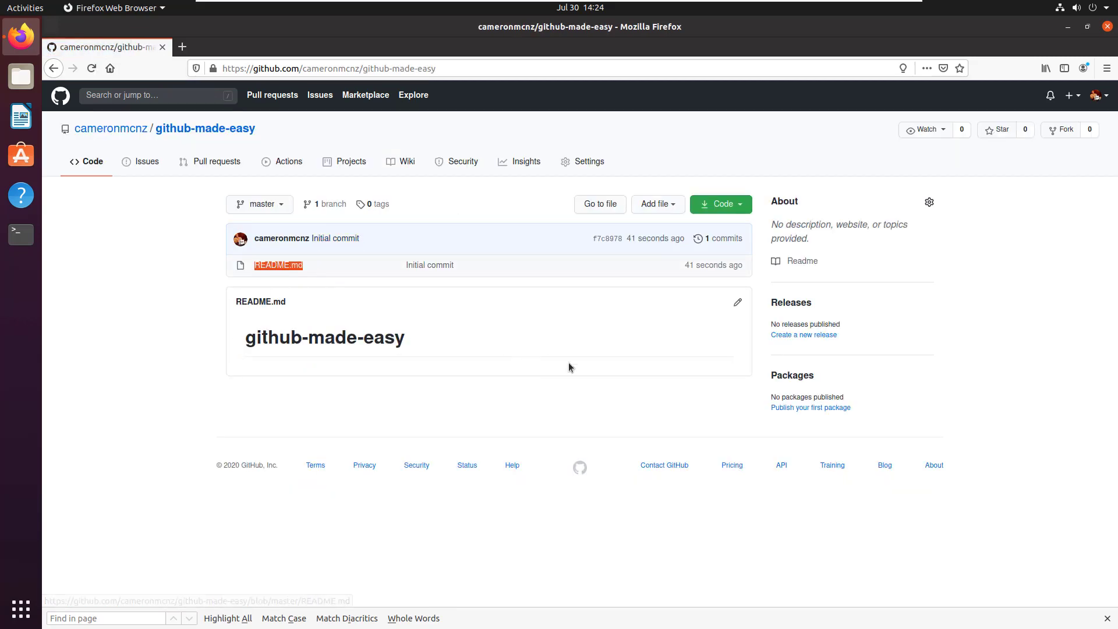
left_click(720, 204)
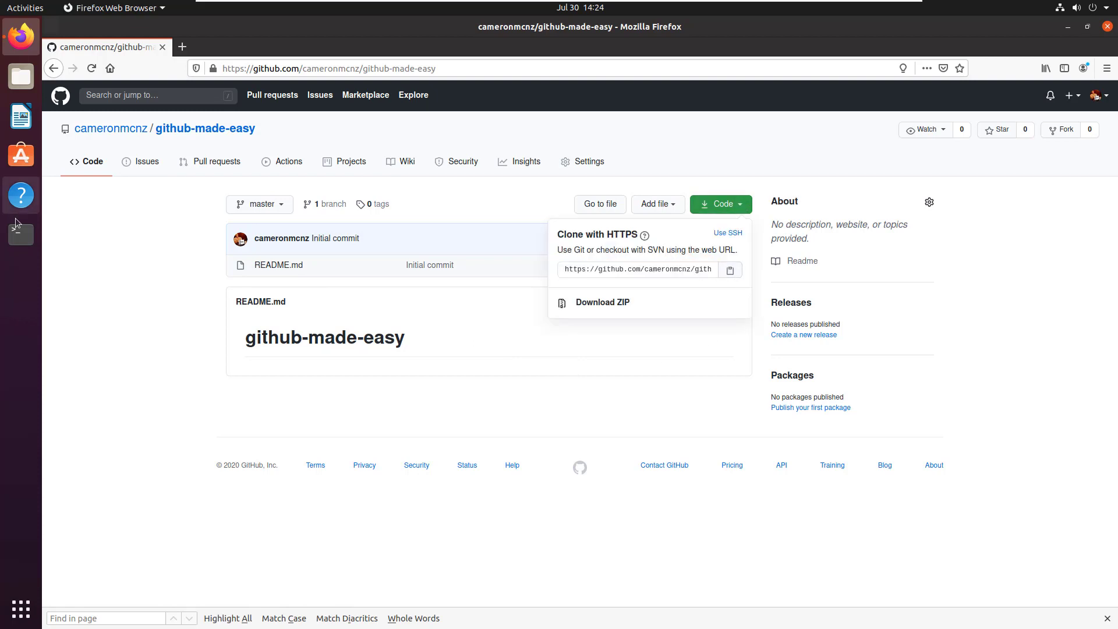
left_click(20, 235)
type("gi")
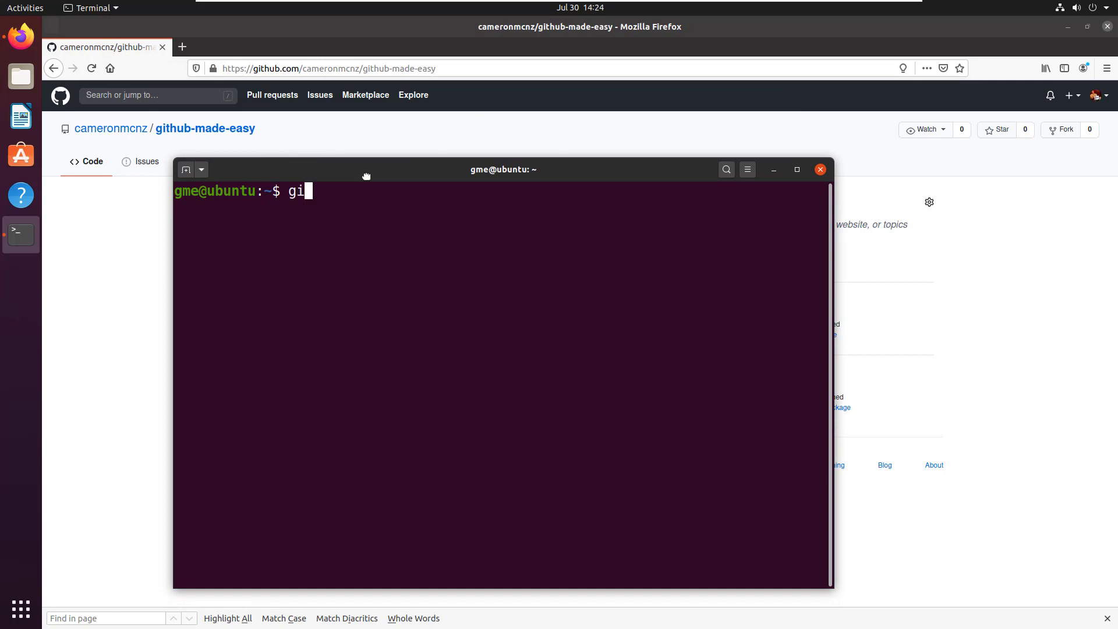
Step: Clone github-made-easy from the pasted URL and move the shell into the new folder
right_click(467, 282)
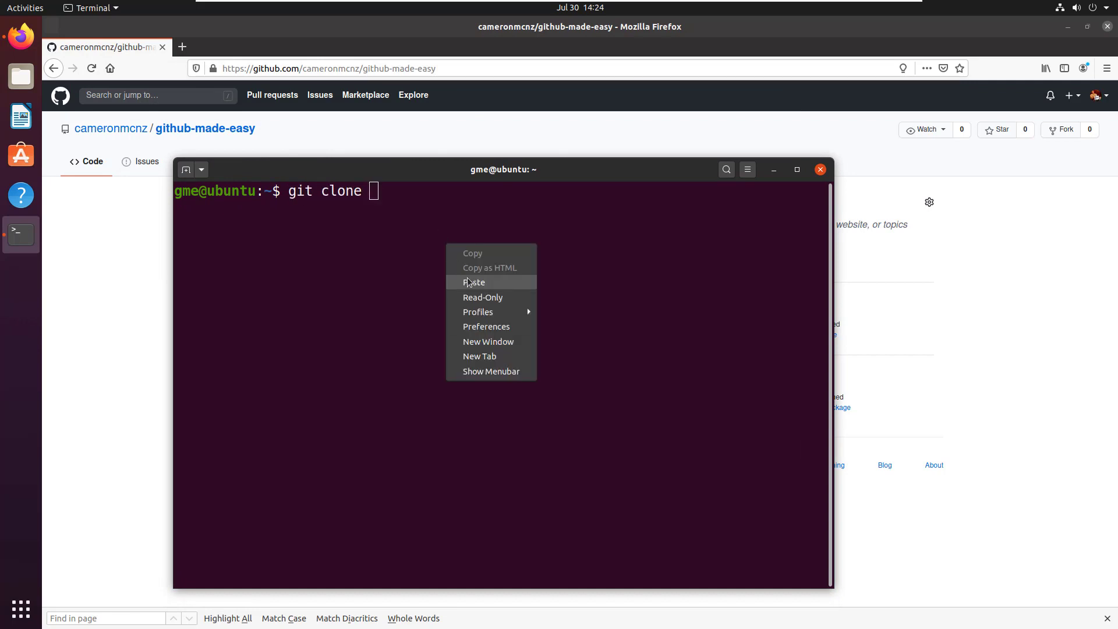
left_click(474, 282)
type("c")
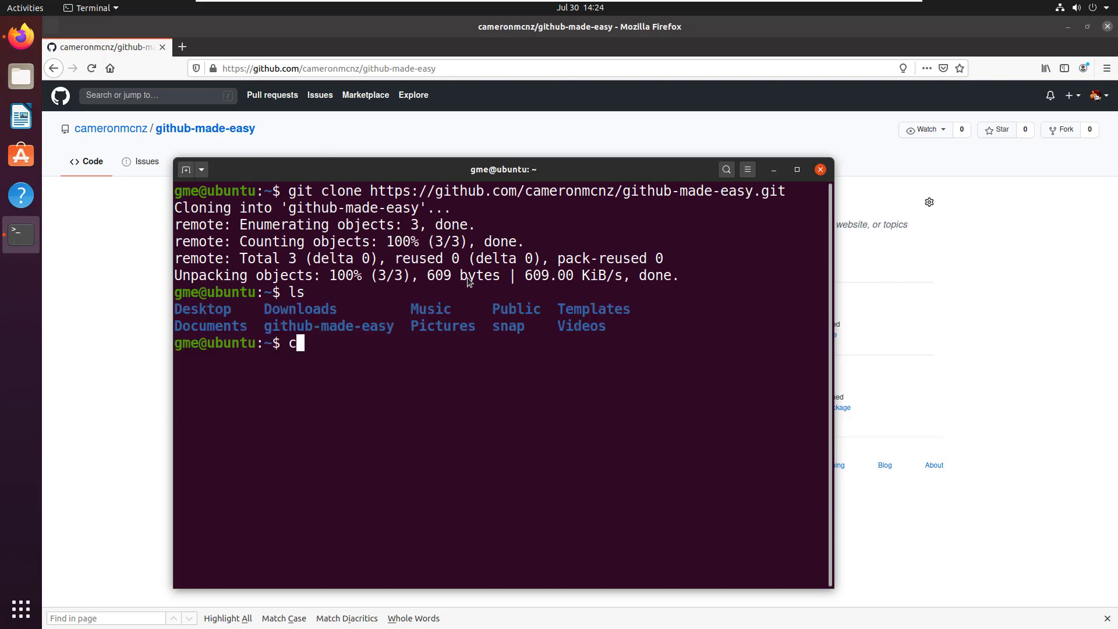
type("d github-mad")
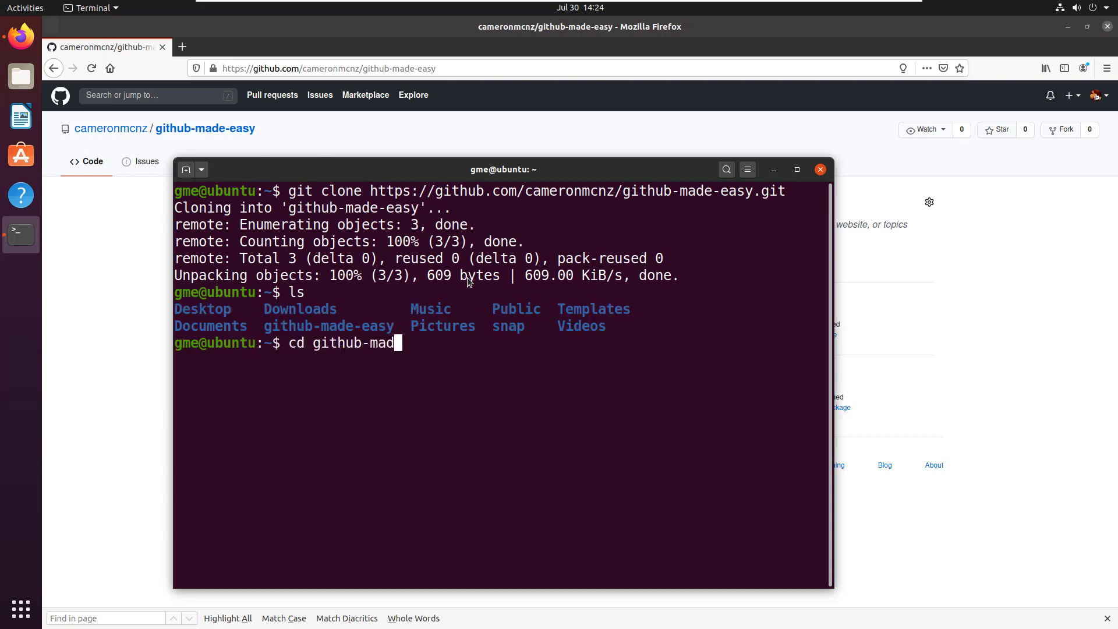
key("Return")
type("ls")
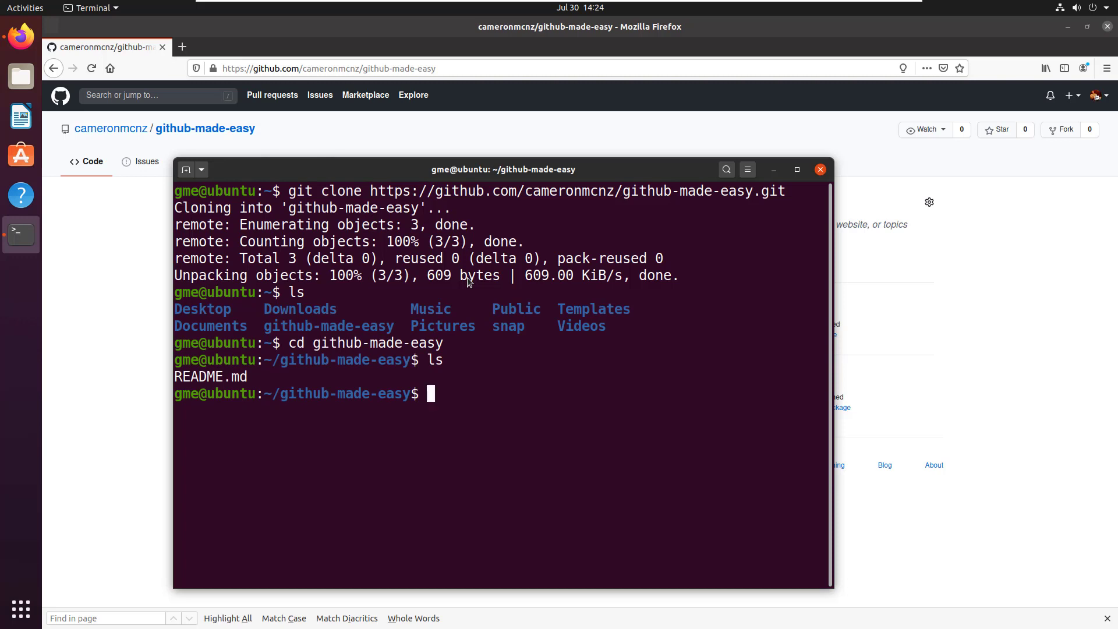
Step: Confirm a clean git status and list hidden files to reveal the .git folder
type("git s")
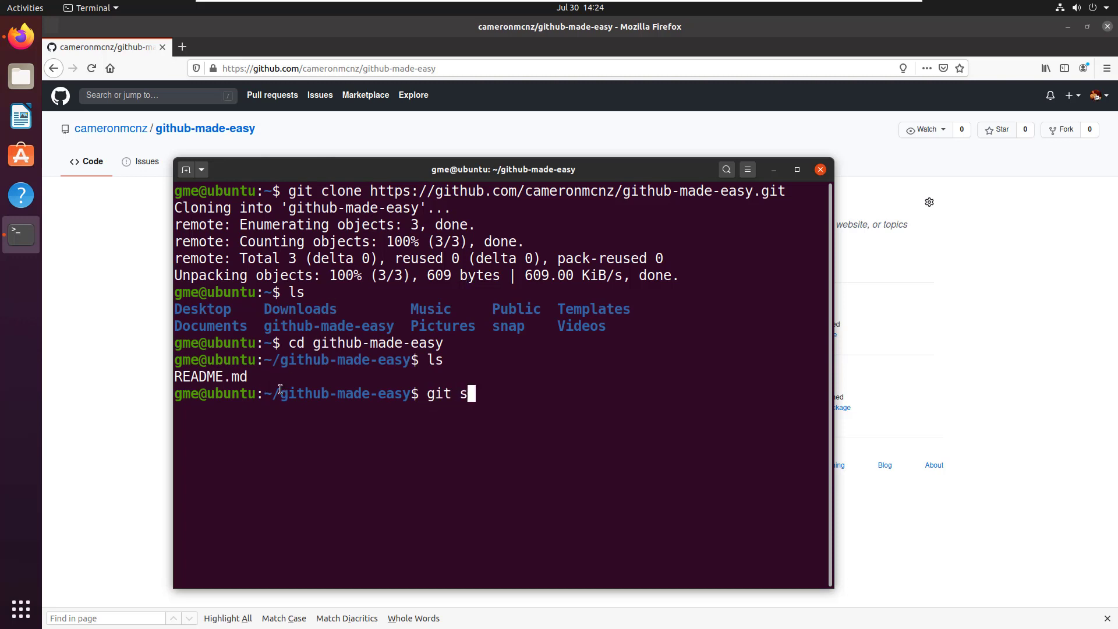
key("Return")
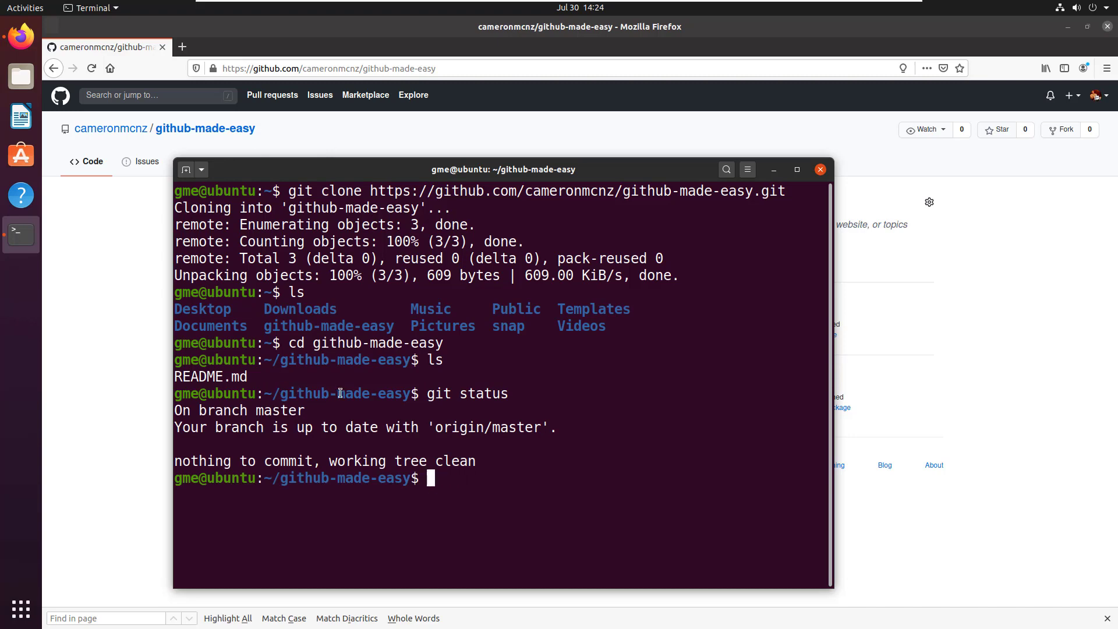
type("ls -a")
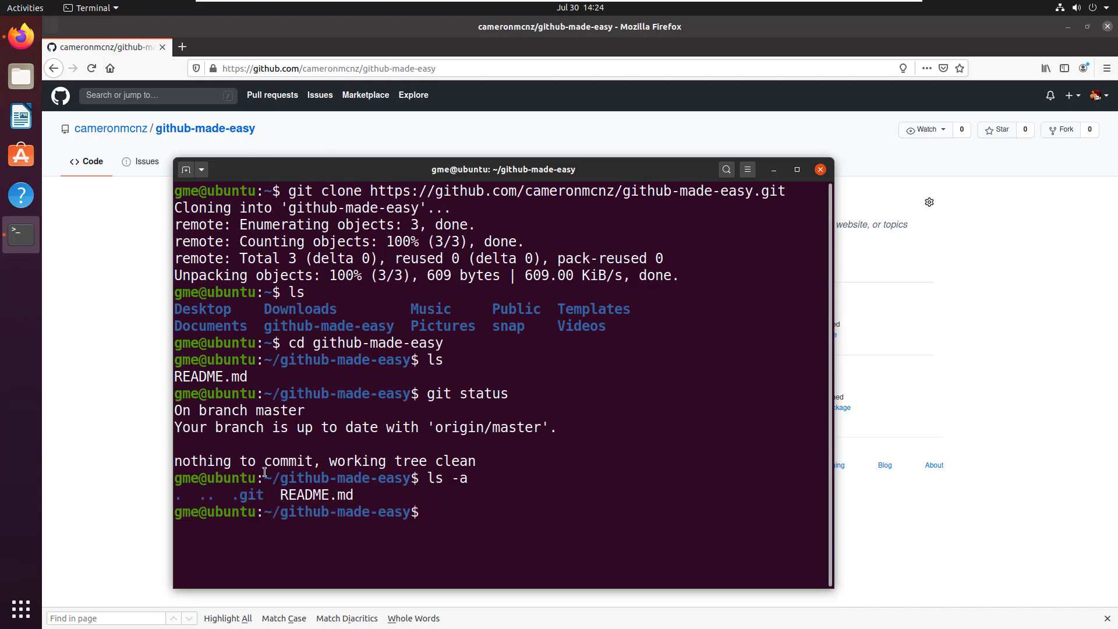
double_click(248, 495)
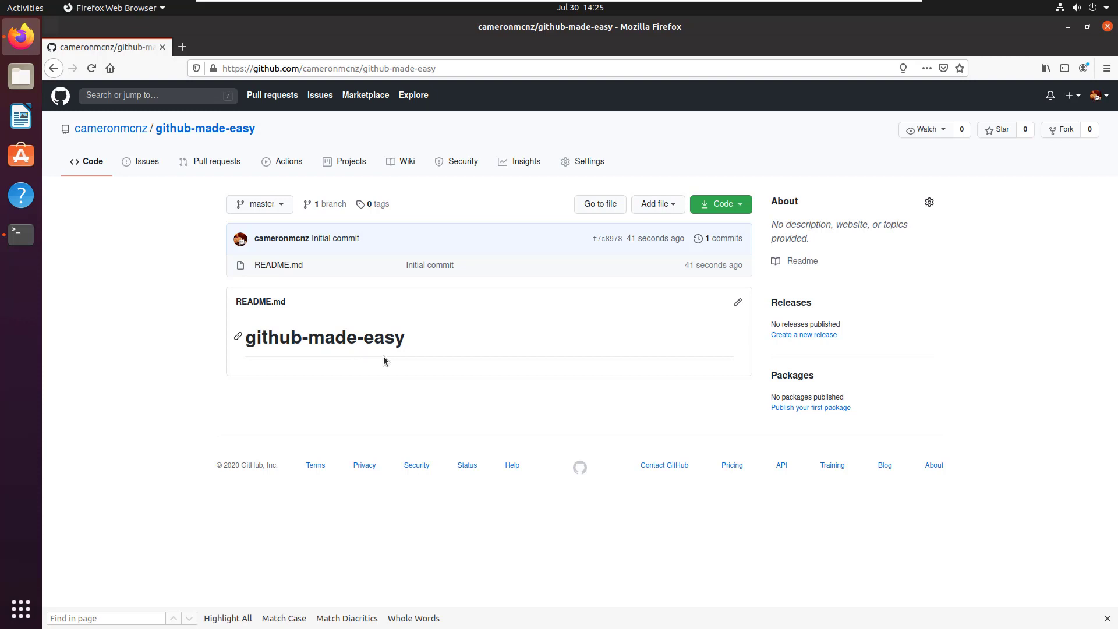
mouse_move(269, 241)
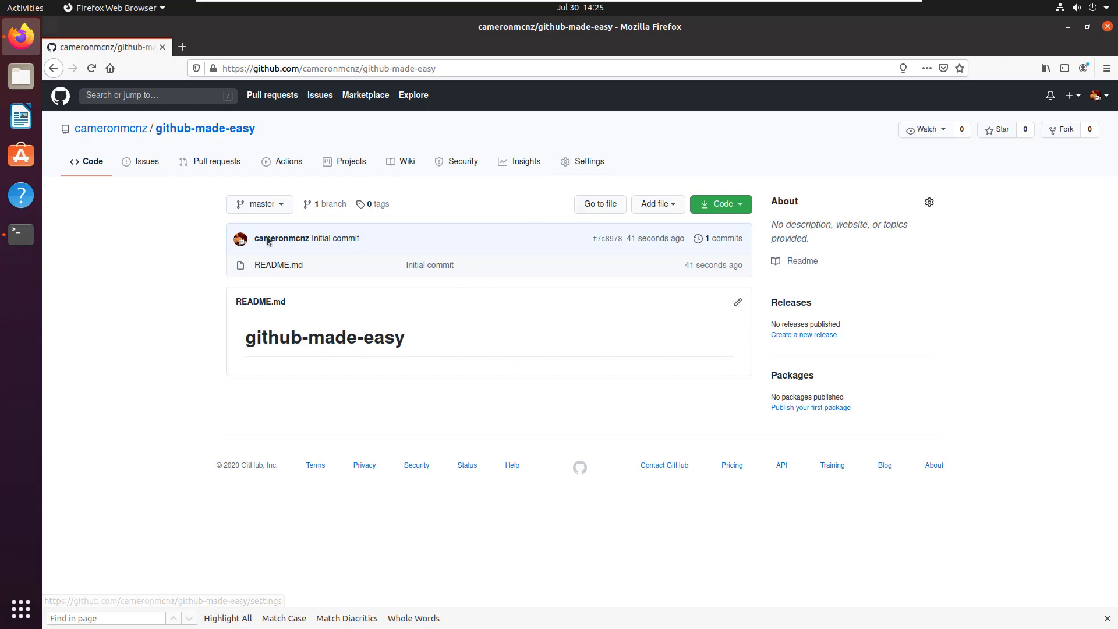
mouse_move(111, 128)
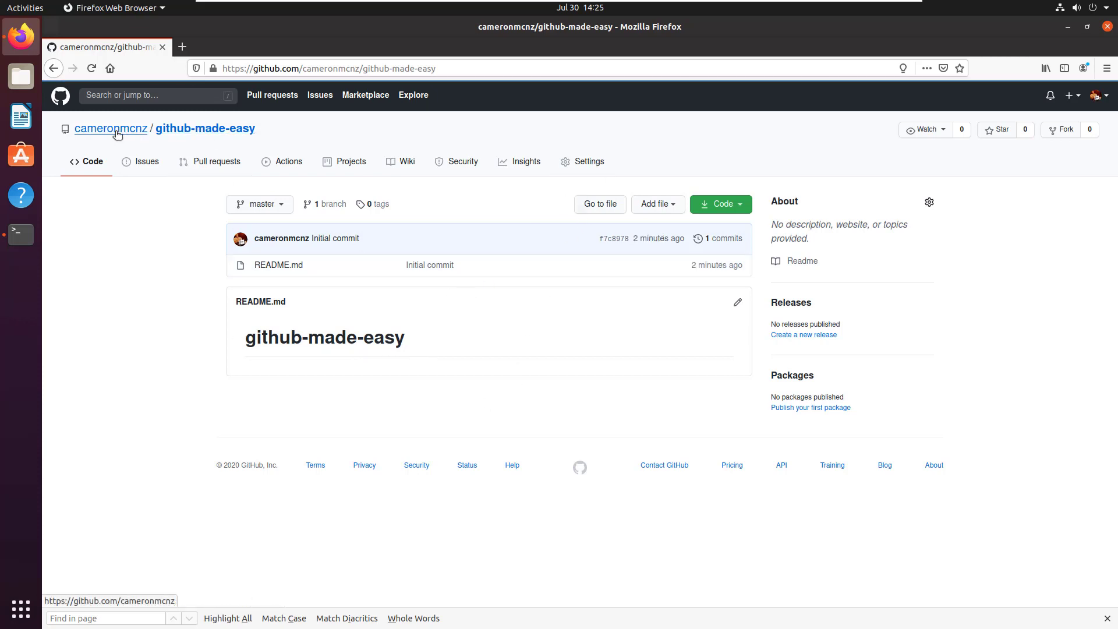
Step: Reach github-made-easy's Settings page again via the profile's repository list
left_click(111, 129)
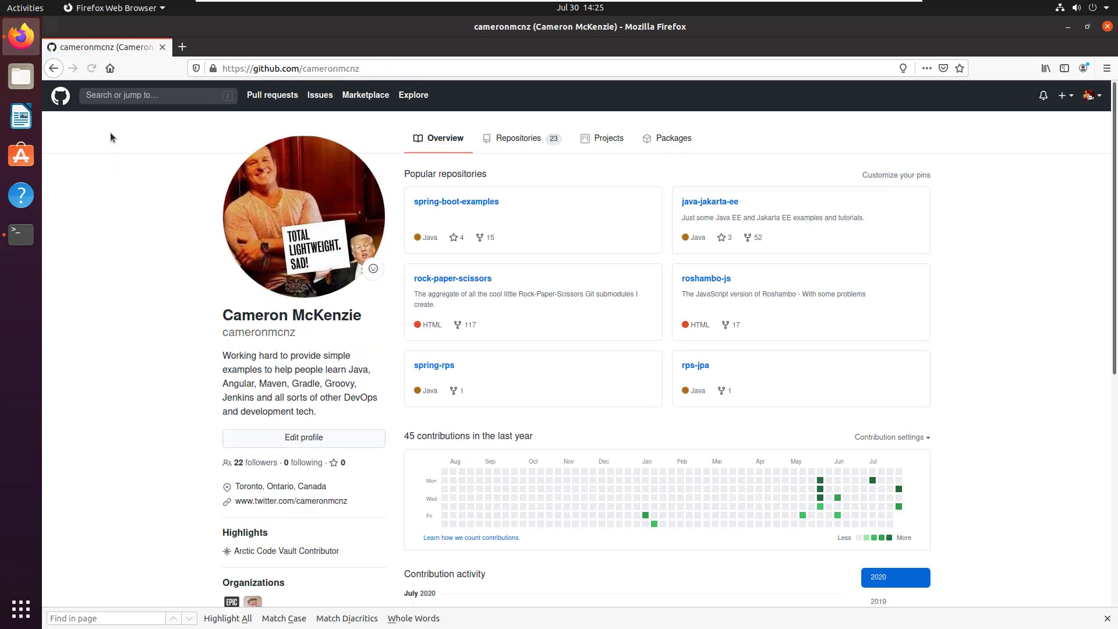
mouse_move(518, 137)
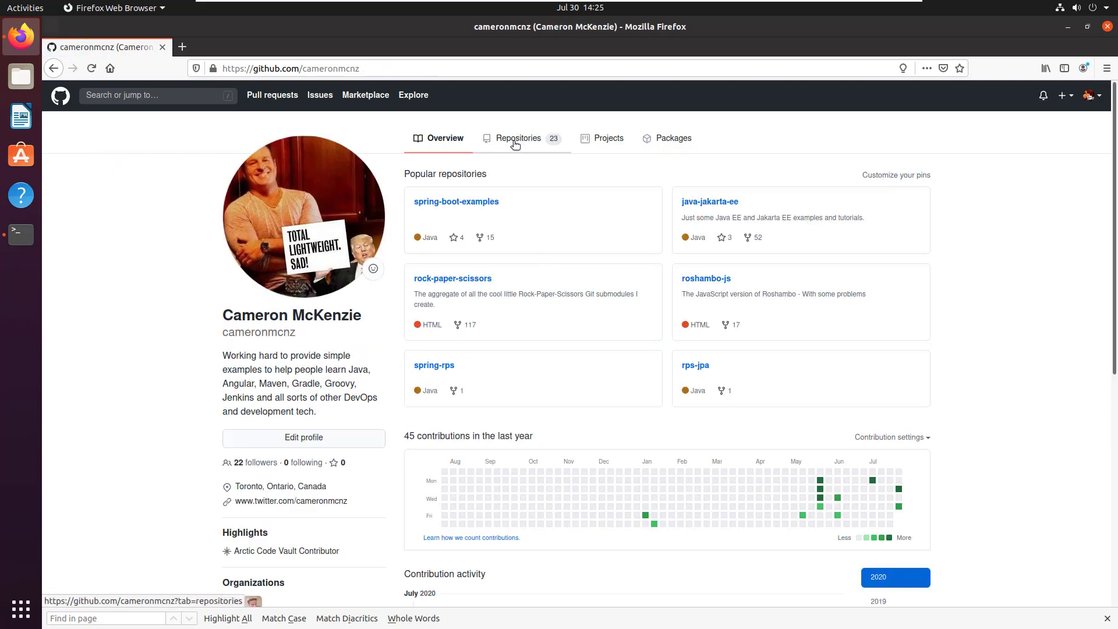
left_click(517, 137)
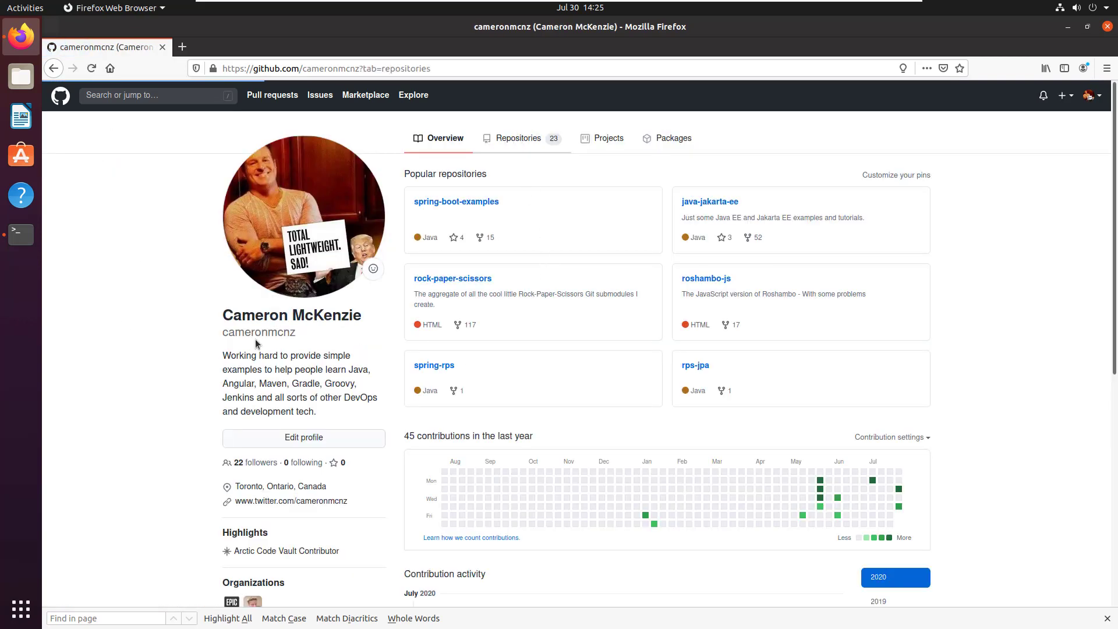
left_click(516, 137)
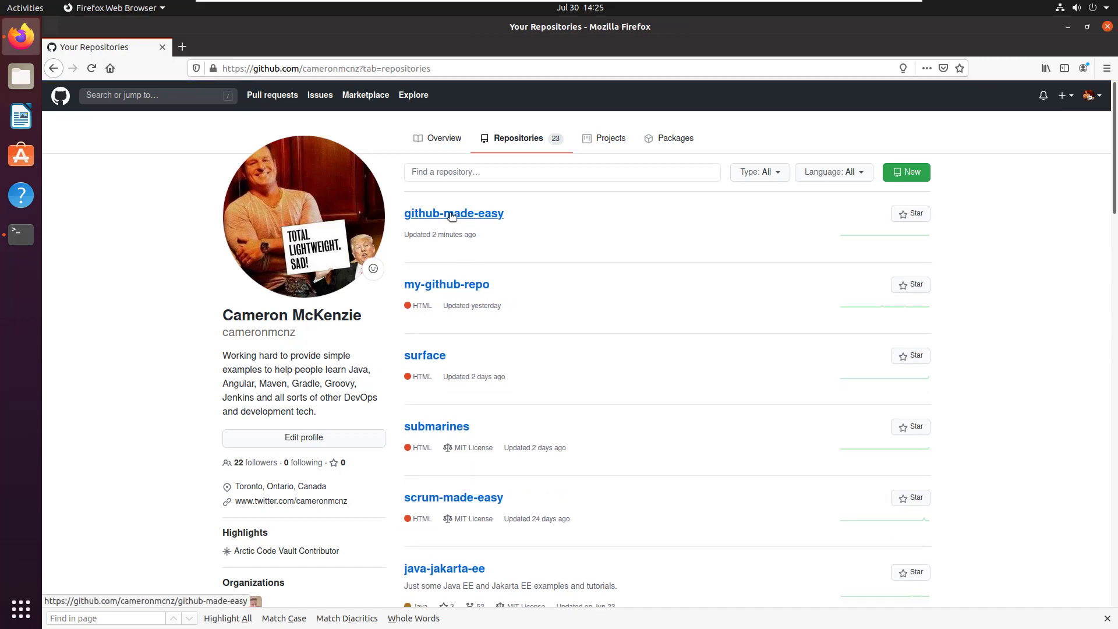
left_click(453, 213)
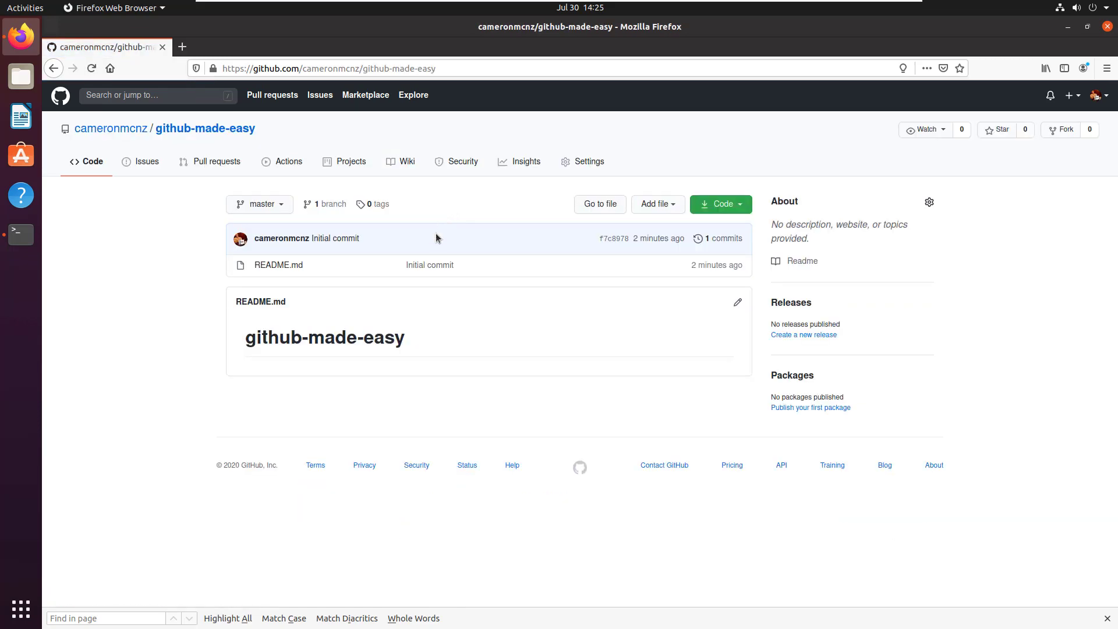
left_click(588, 161)
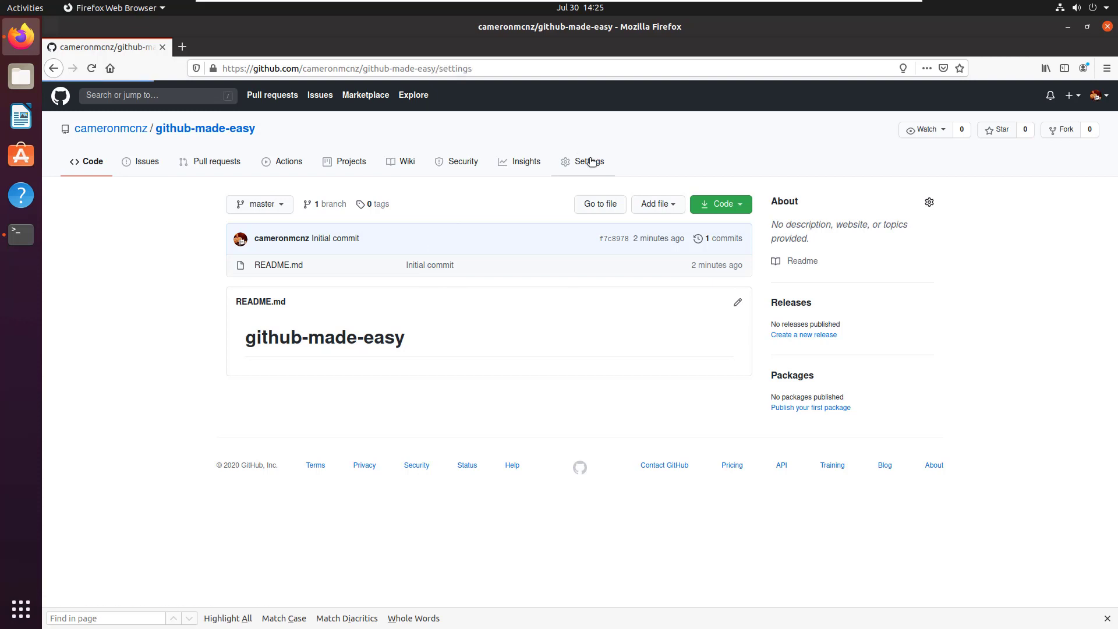
Step: Rename the repository to github-made-real-easy
left_click(589, 161)
type("github-made-real-easy")
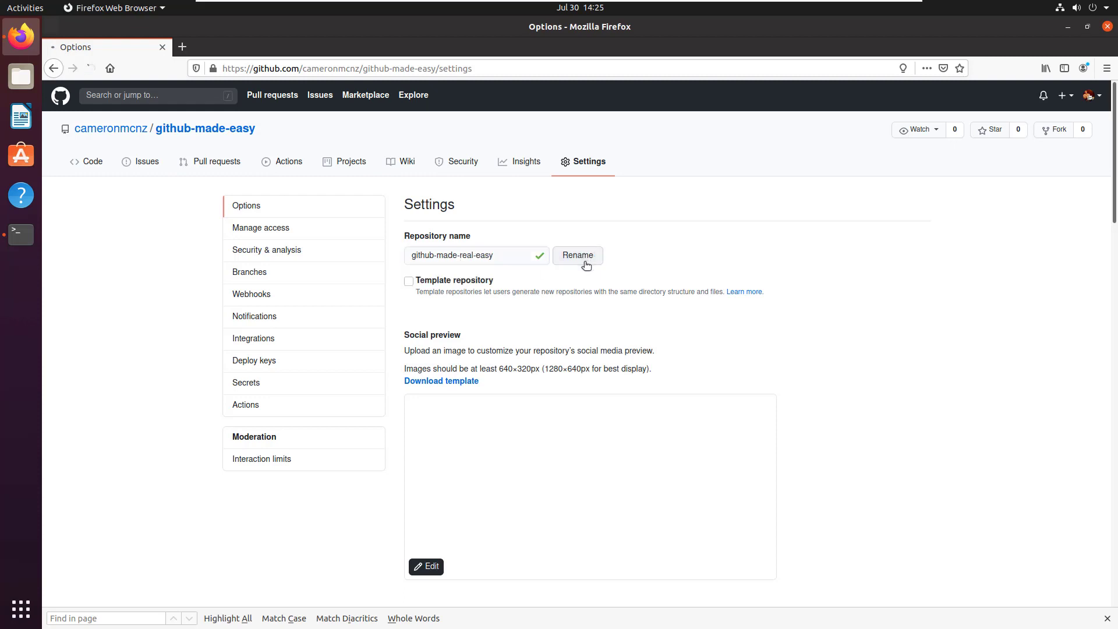
left_click(577, 255)
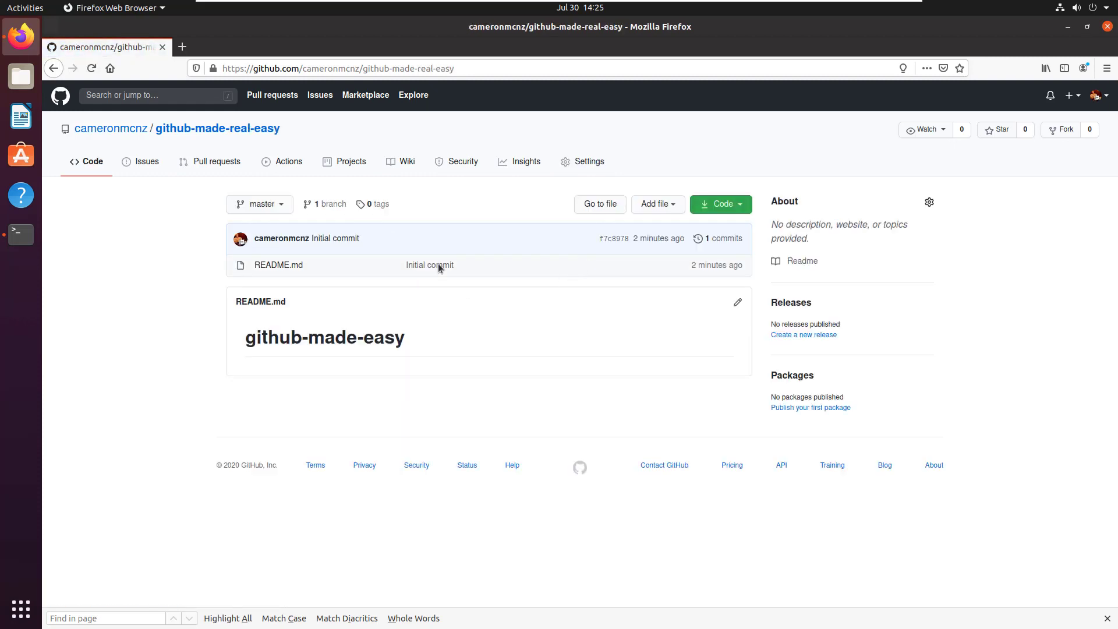
mouse_move(259, 85)
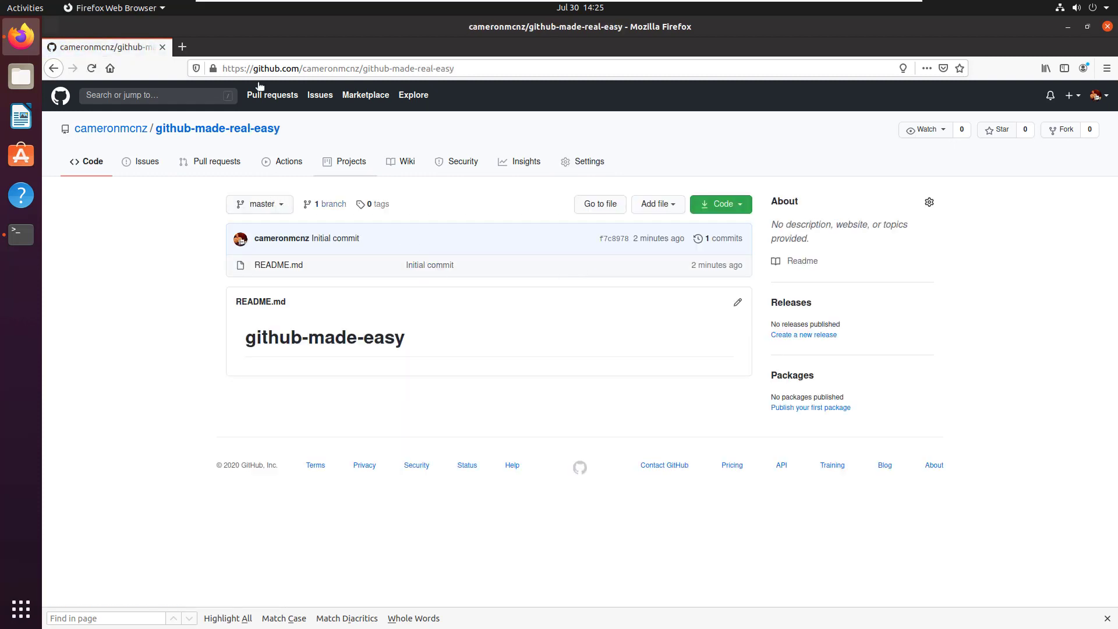
mouse_move(739, 302)
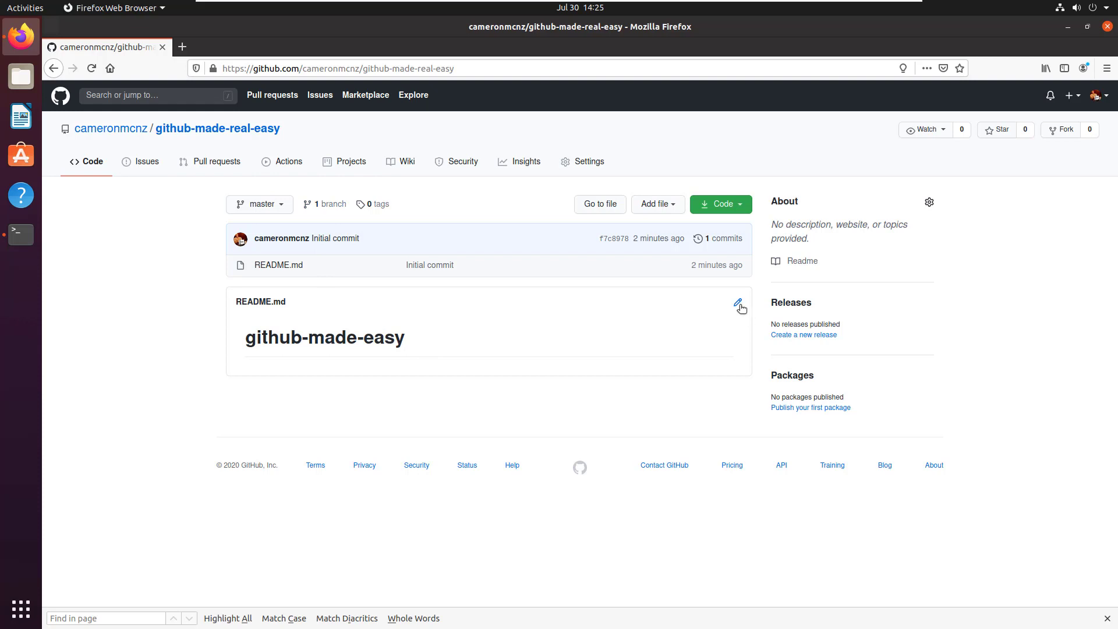
left_click(739, 303)
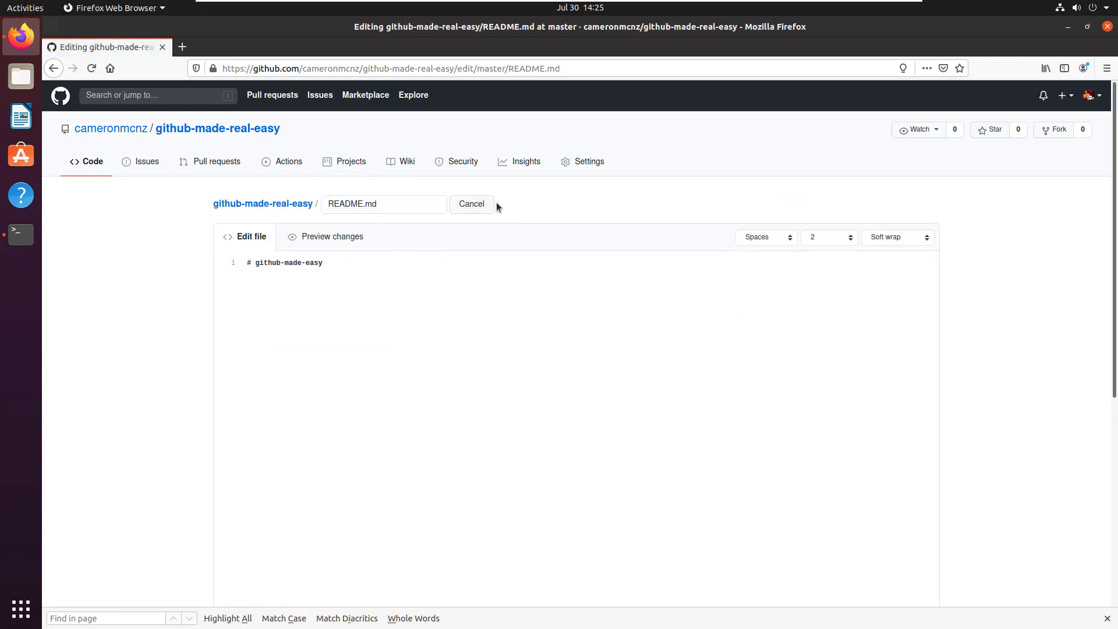
left_click(471, 204)
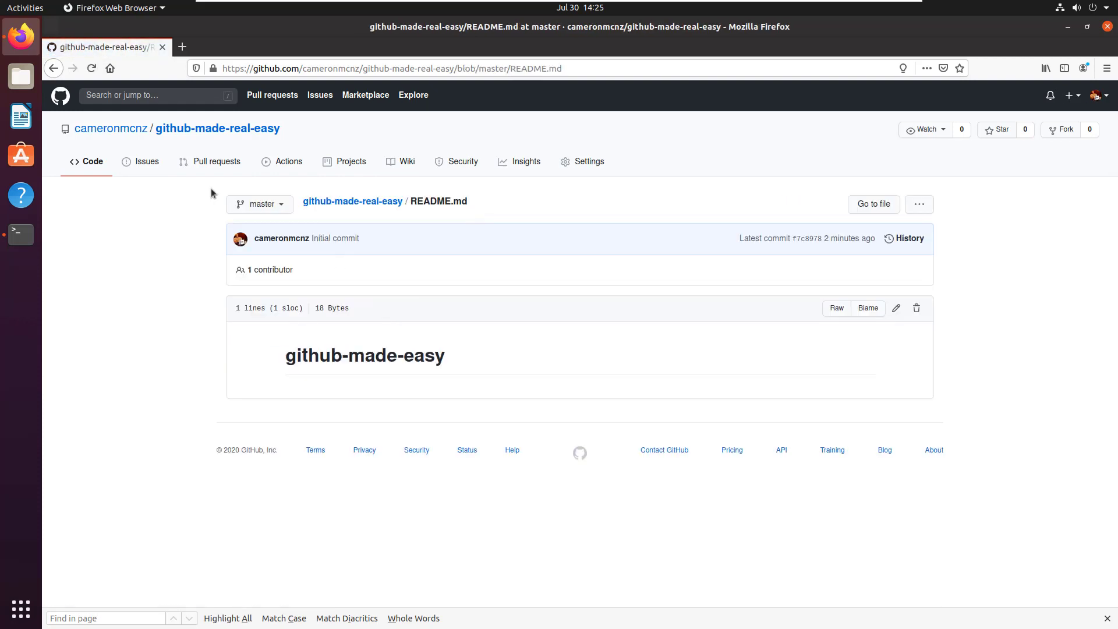
left_click(110, 128)
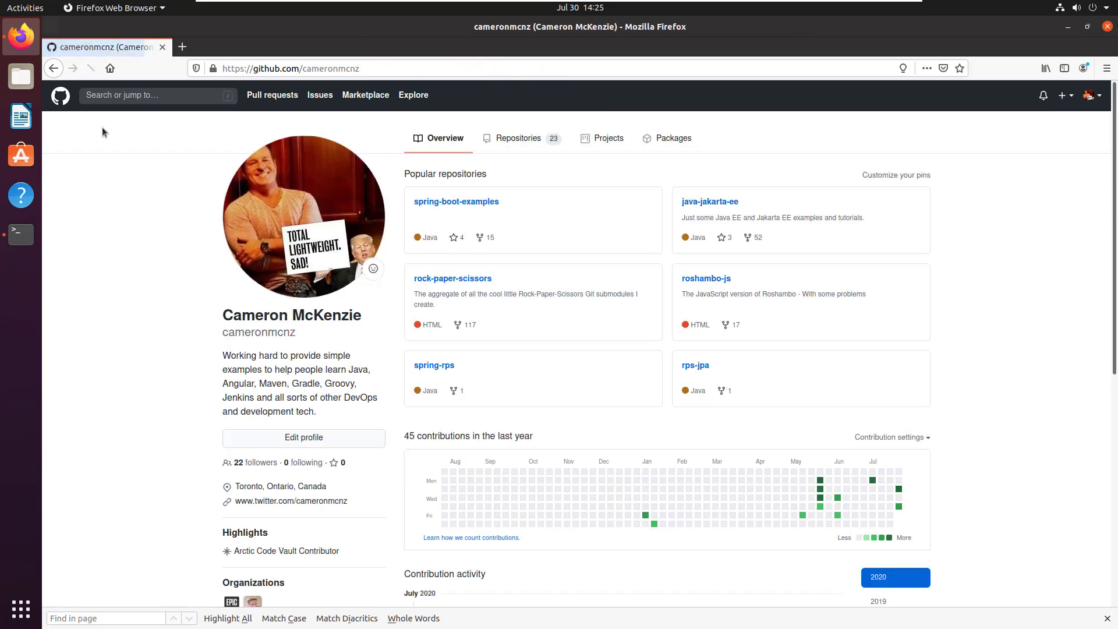
left_click(517, 137)
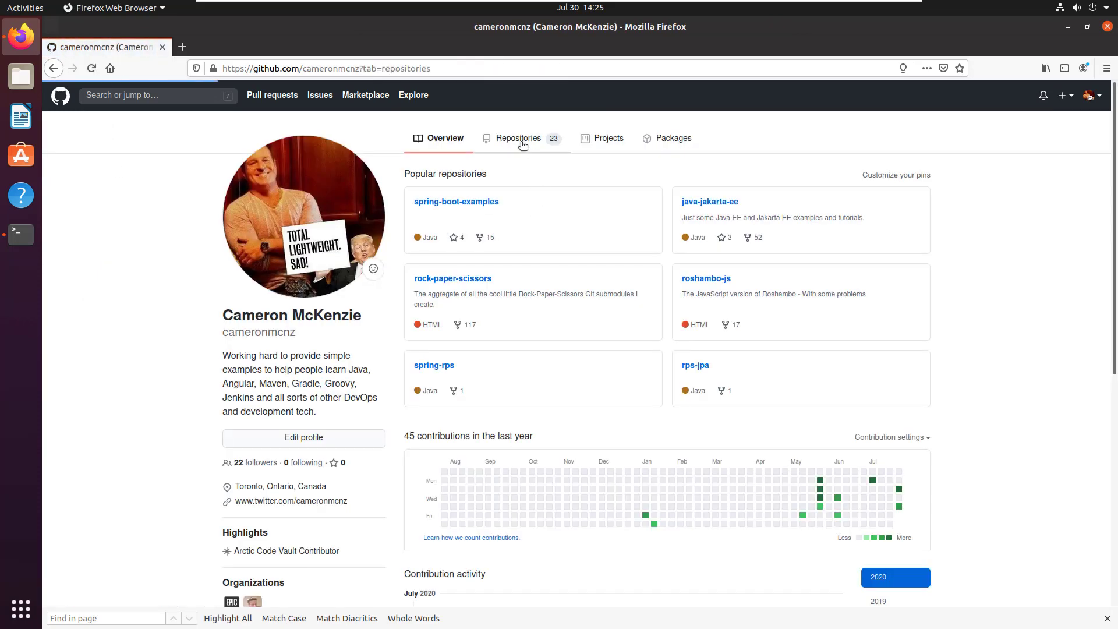
left_click(517, 137)
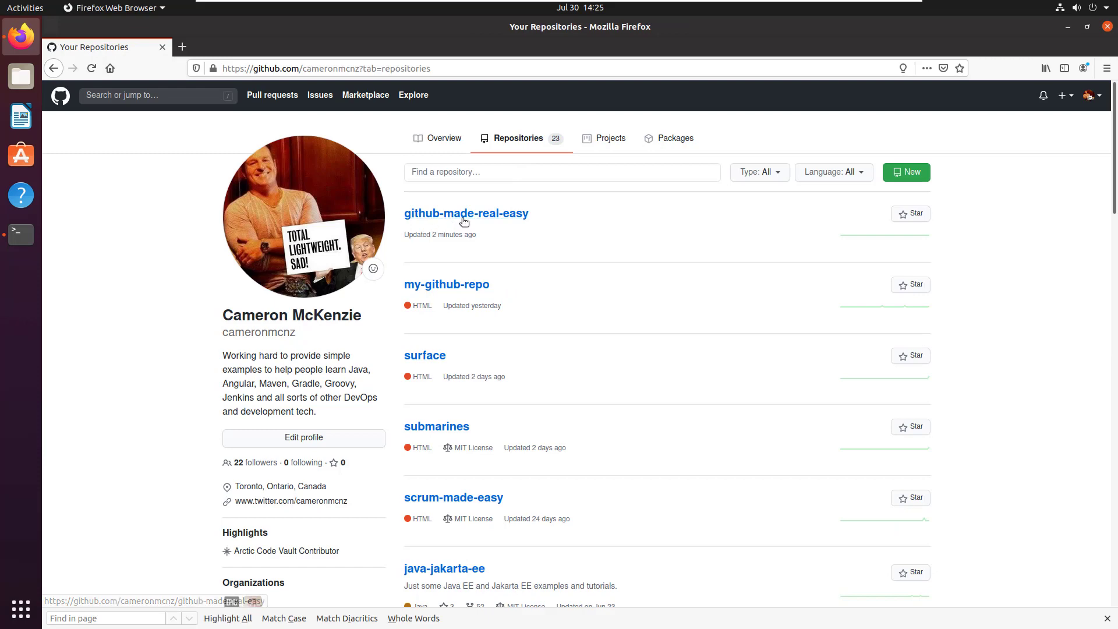
left_click(466, 213)
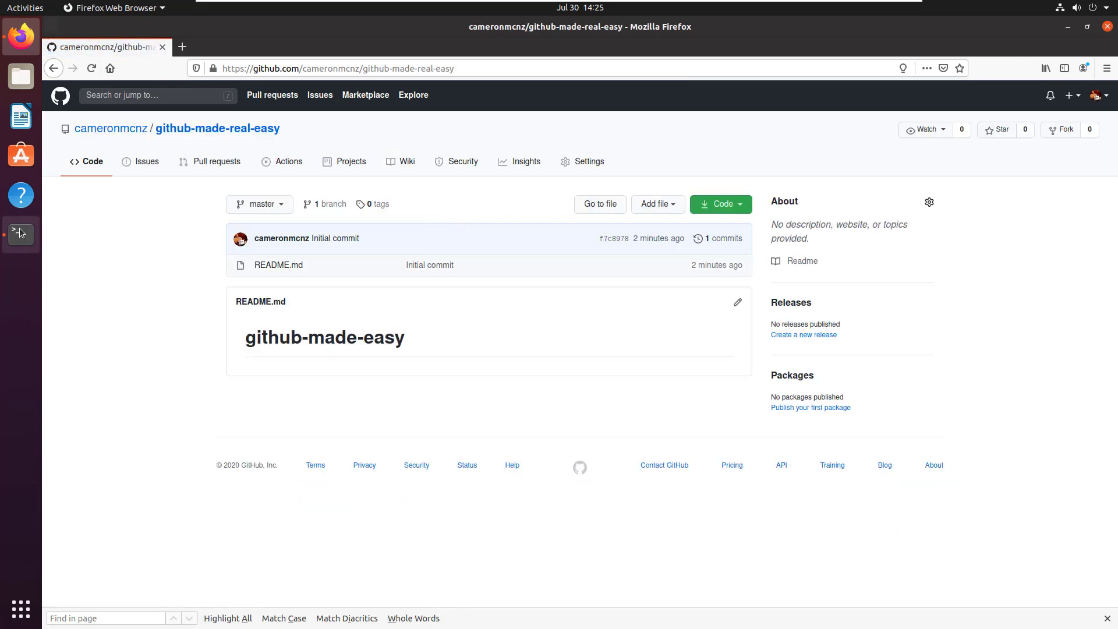
Step: Display the HTTPS clone address now under github-made-real-easy
left_click(20, 233)
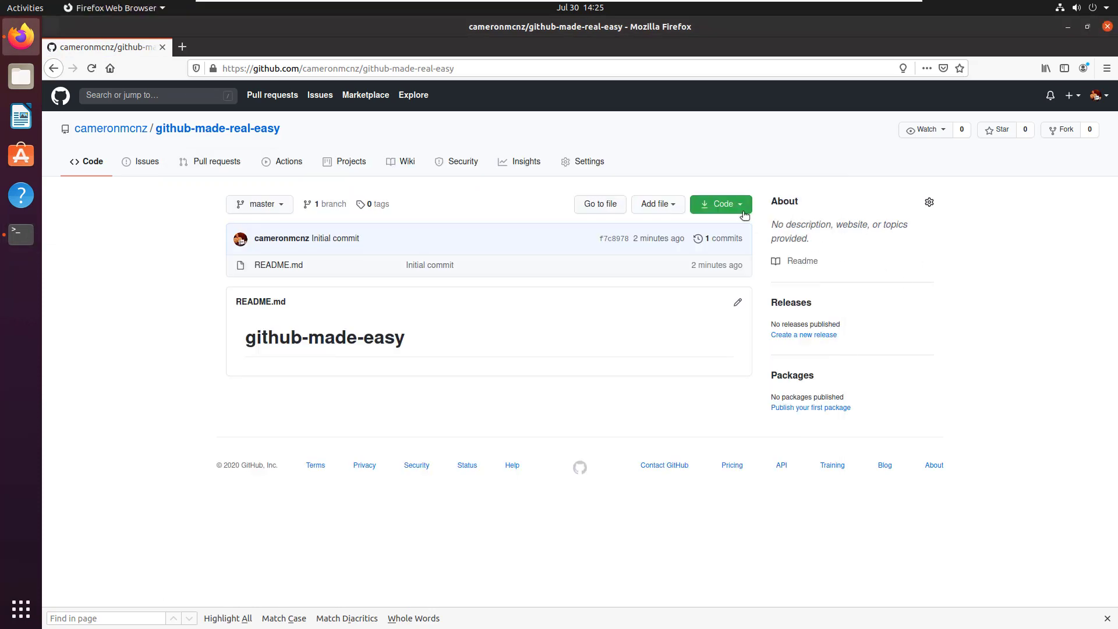
left_click(720, 204)
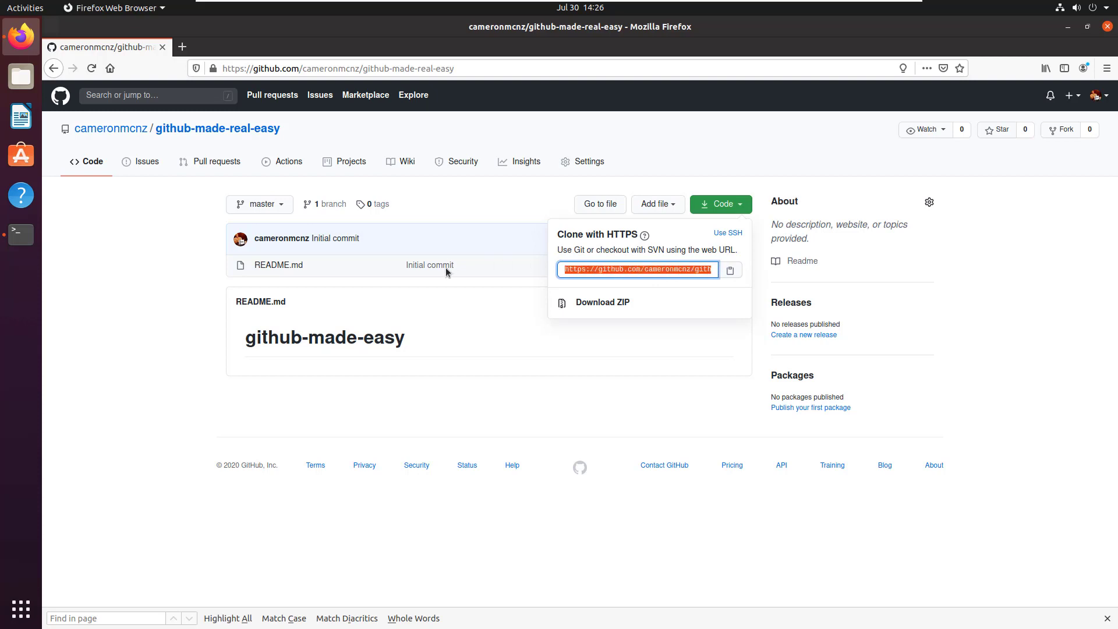
mouse_move(447, 417)
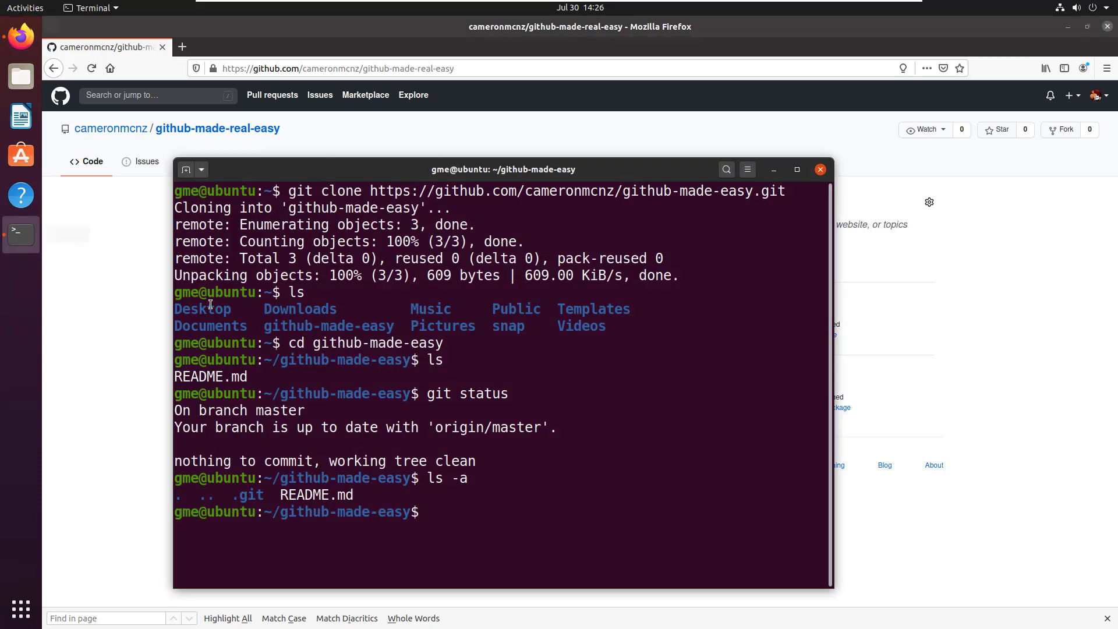
mouse_move(510, 492)
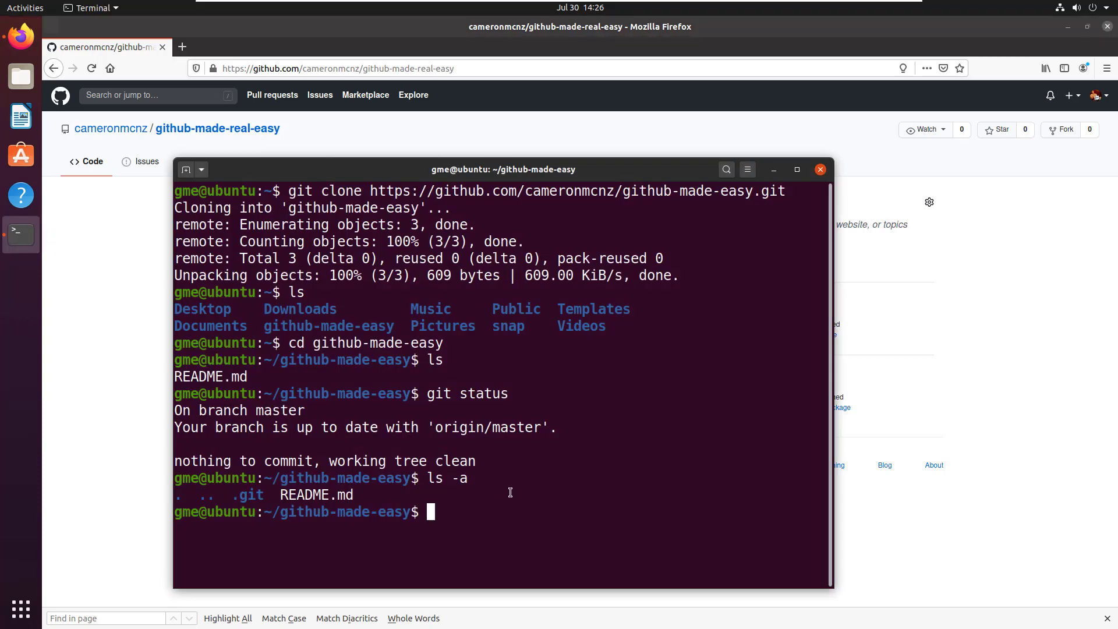
Step: Create newfile.html, stage and commit it as "New file", and prepare git push origin
type("touch")
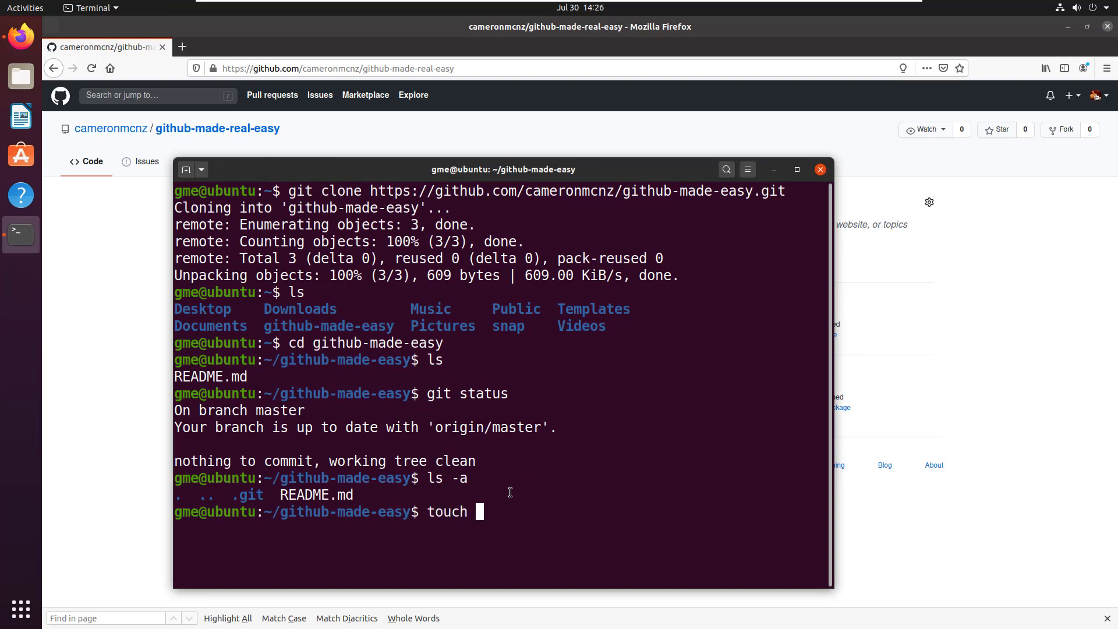
type("newfile.html")
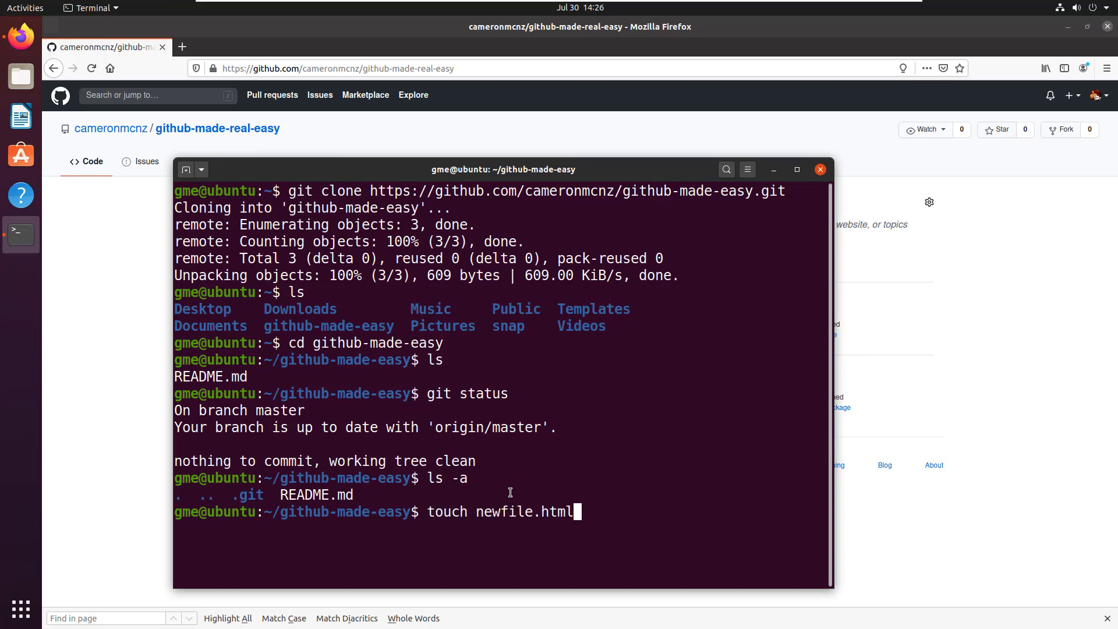
type("git add .")
type("git co")
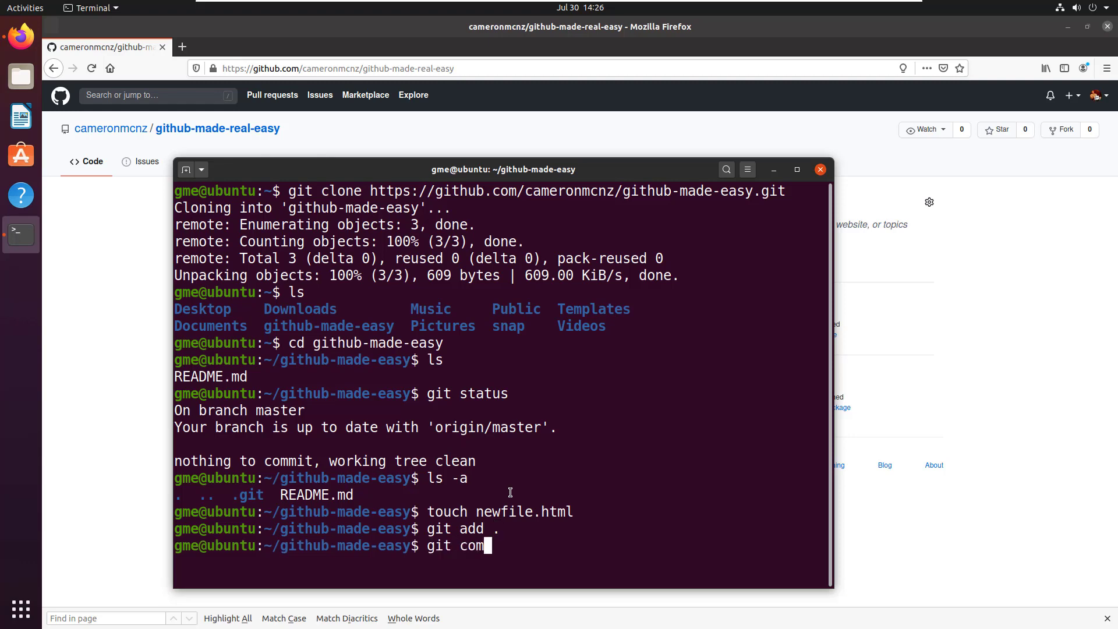
type("mit -m \"New file")
type("git p")
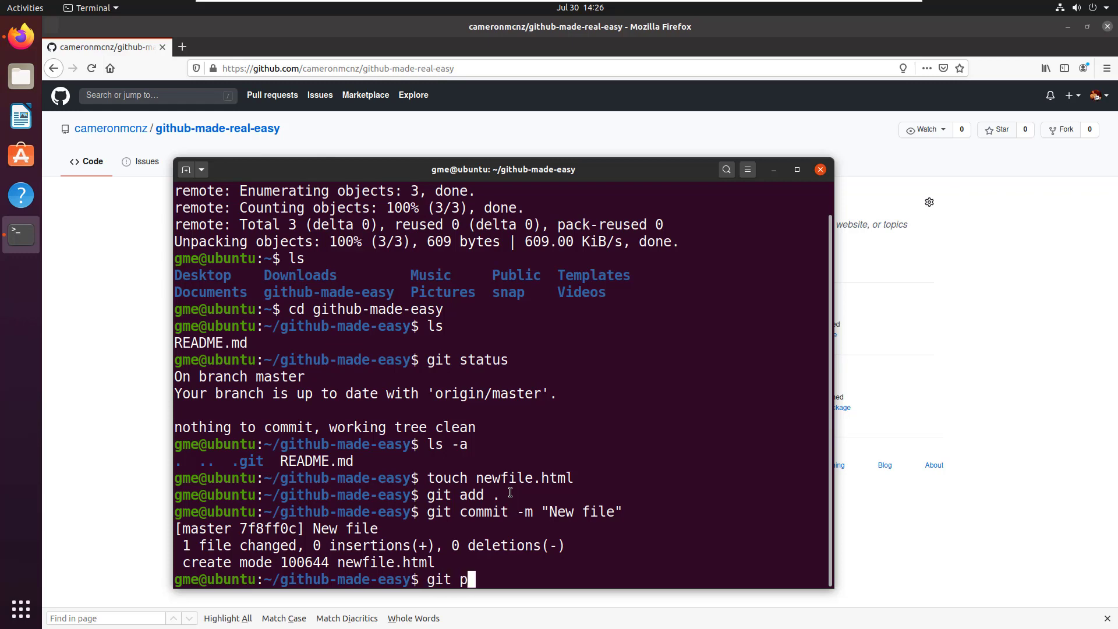
type("ush orgin")
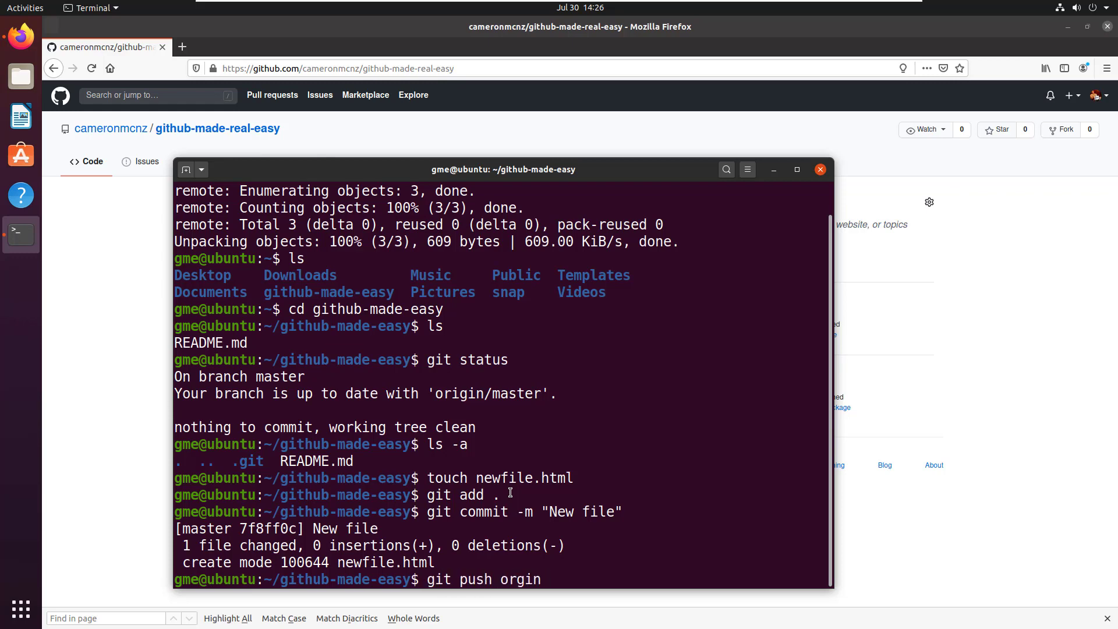
type("origin")
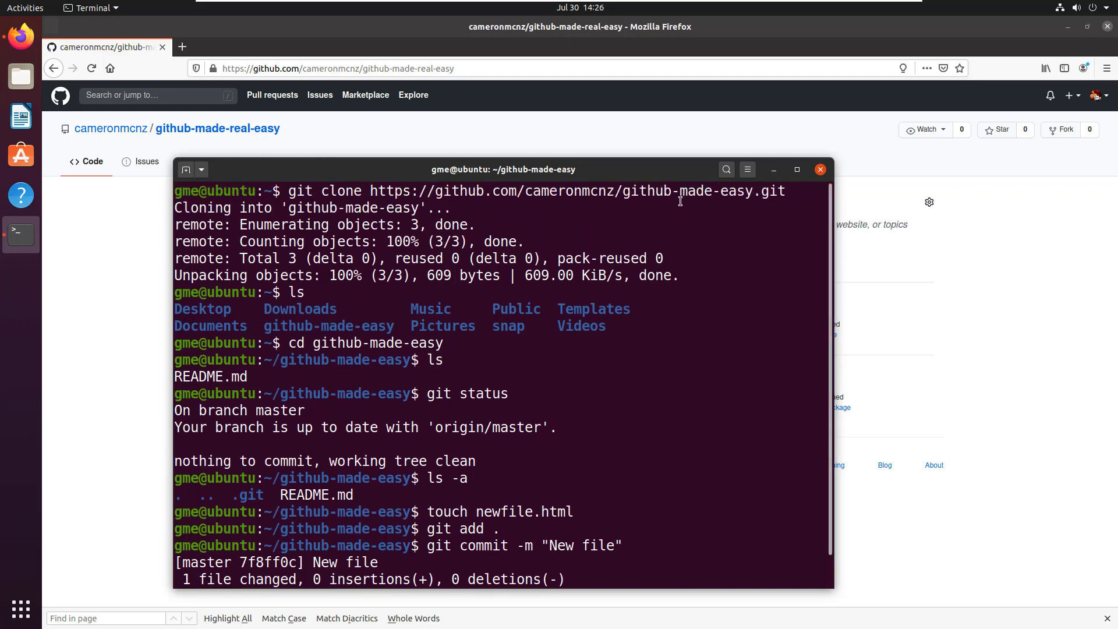
mouse_move(821, 308)
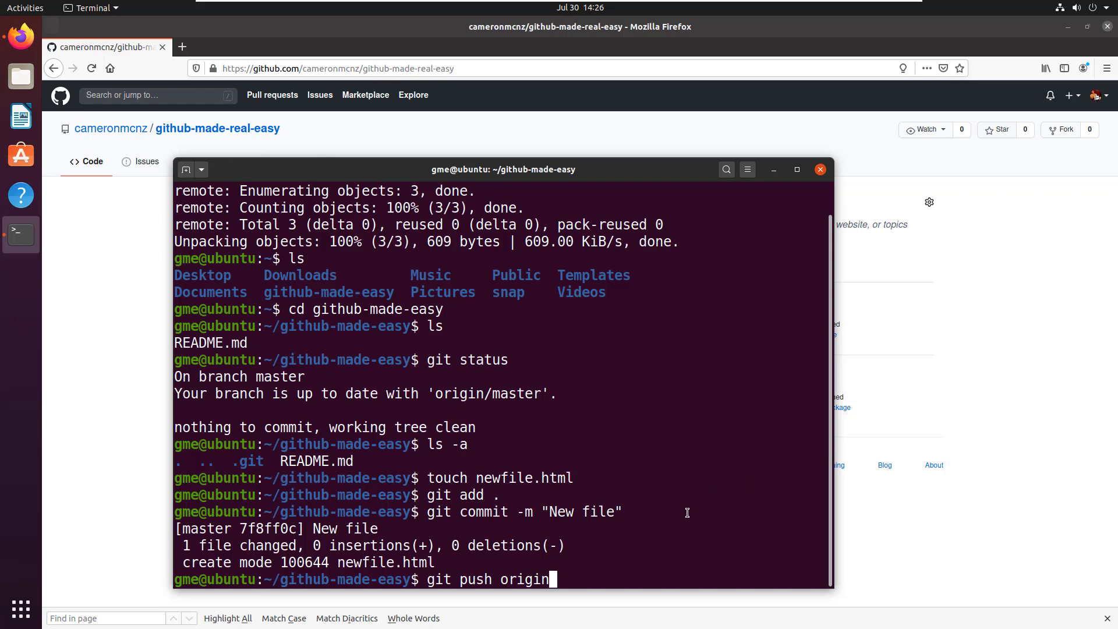
Step: Push to origin as cameronmcnz; the server reports the move to github-made-real-easy
key("Return")
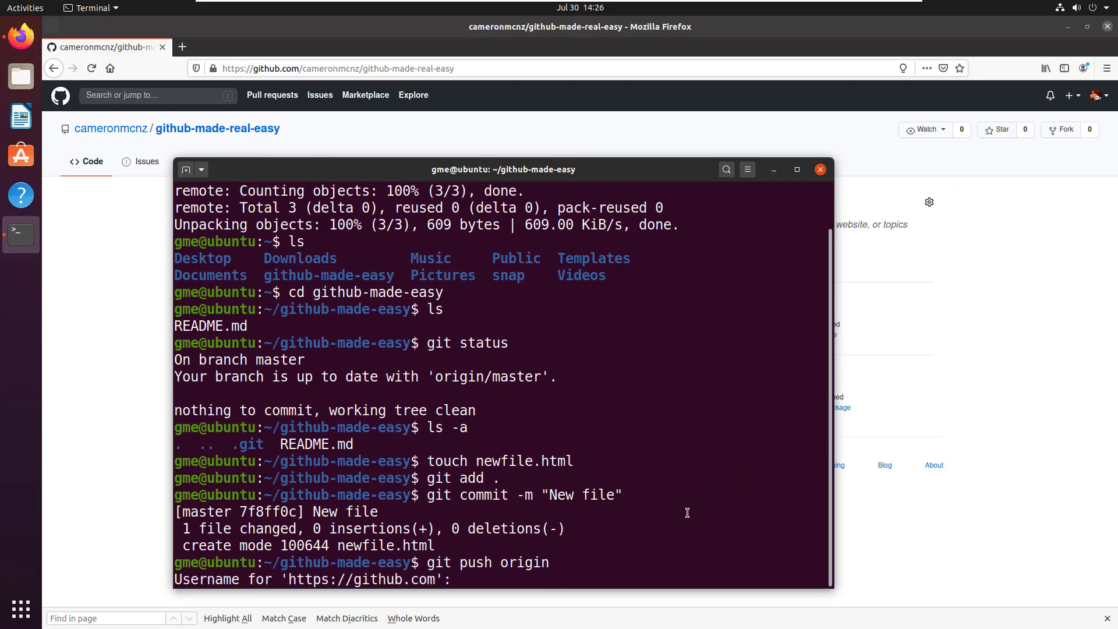
type("cameronmcnz")
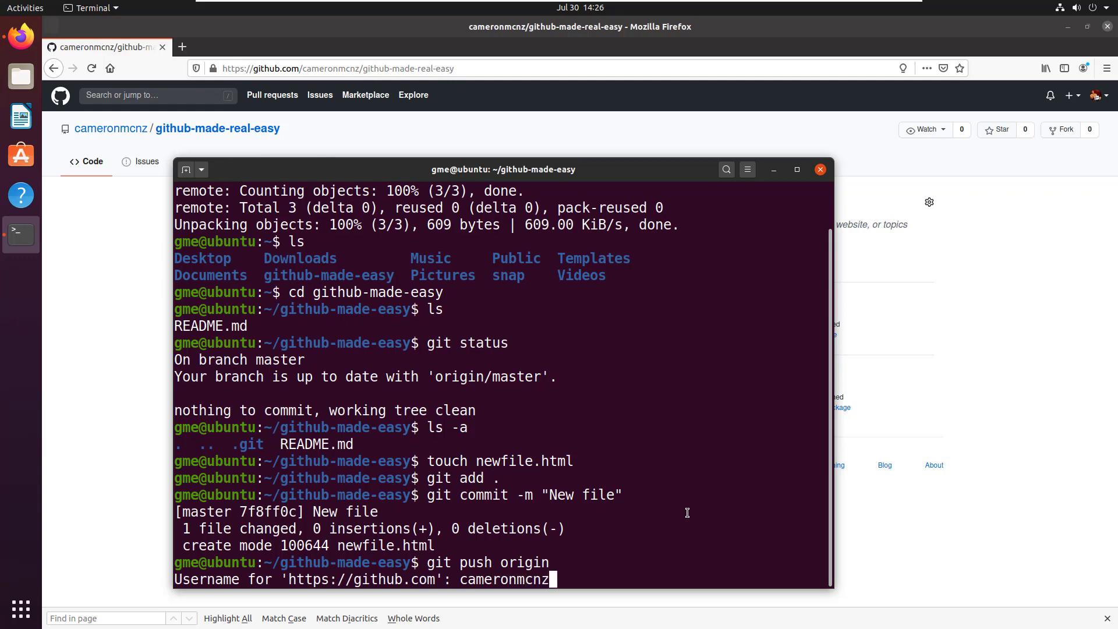
key("Return")
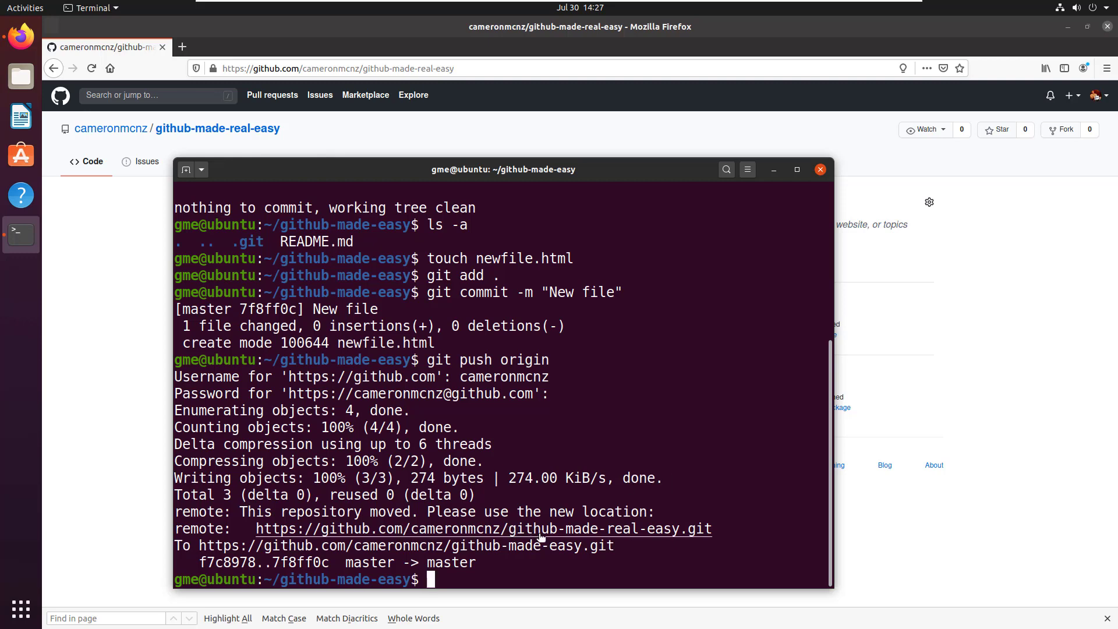
mouse_move(360, 555)
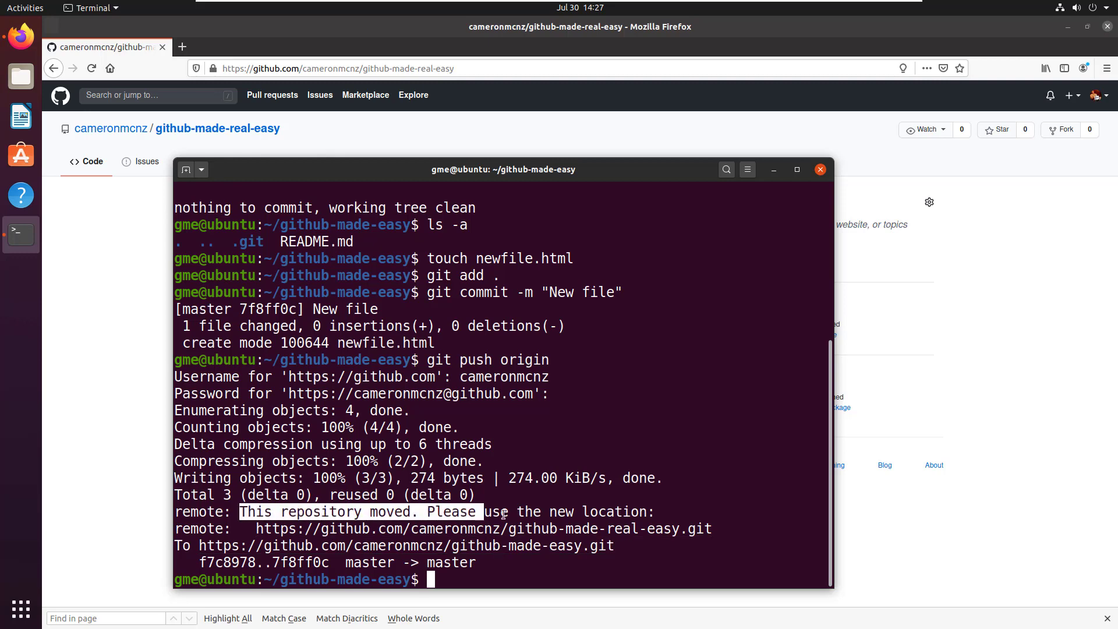
mouse_move(555, 545)
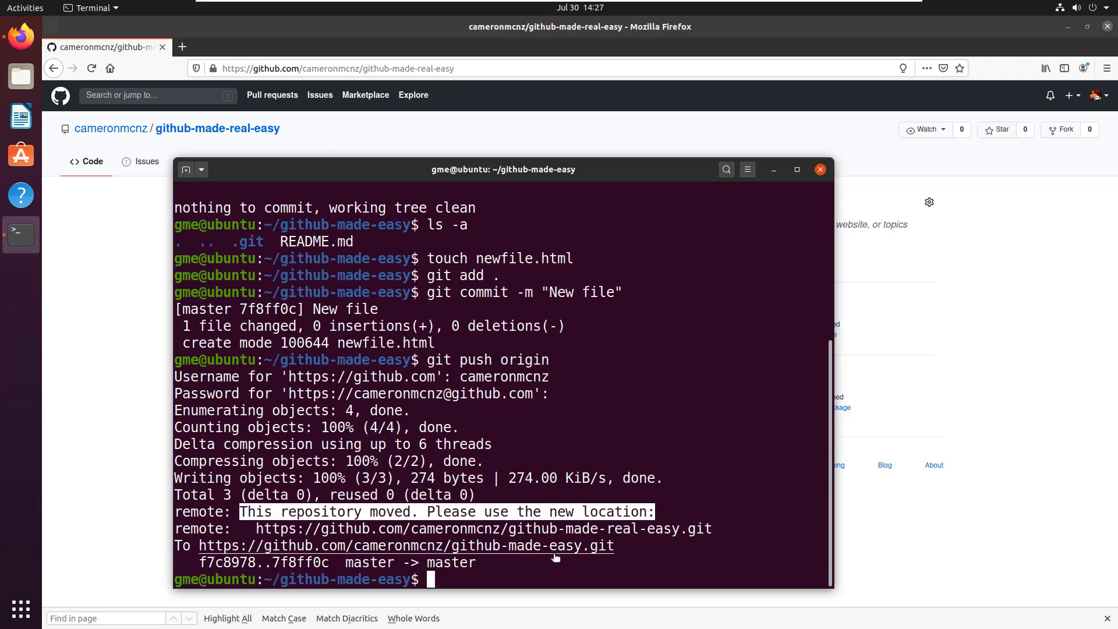
mouse_move(517, 544)
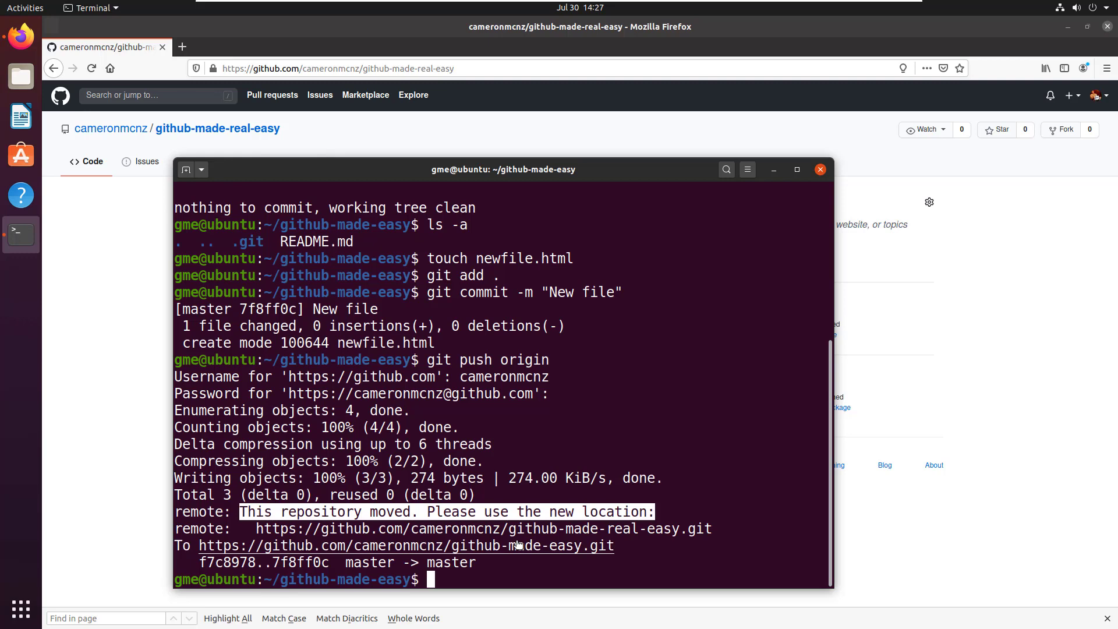
mouse_move(582, 163)
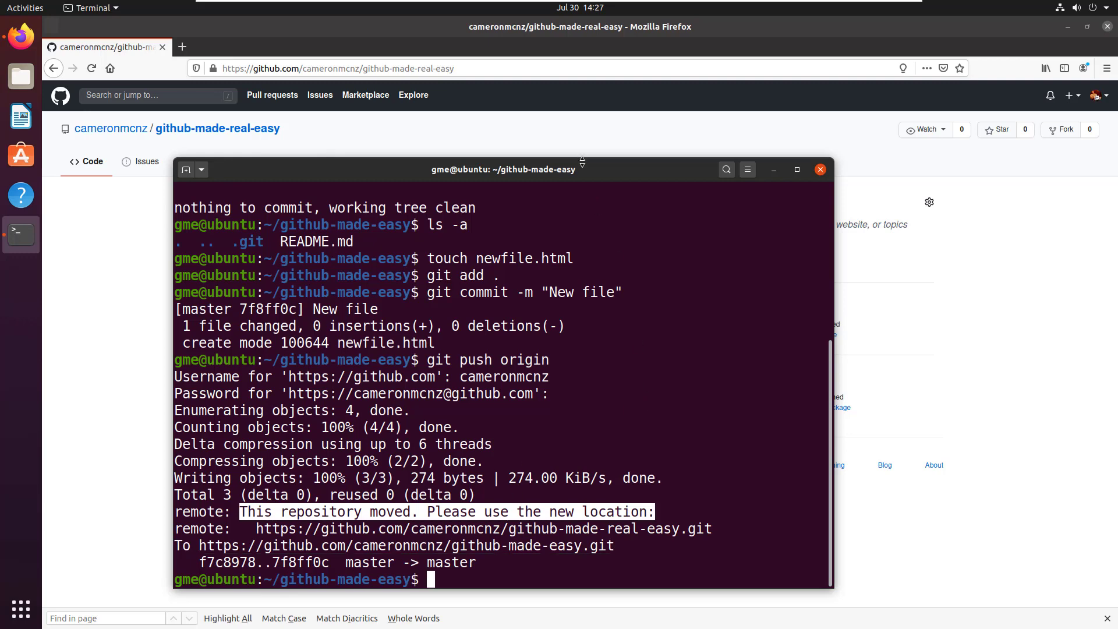